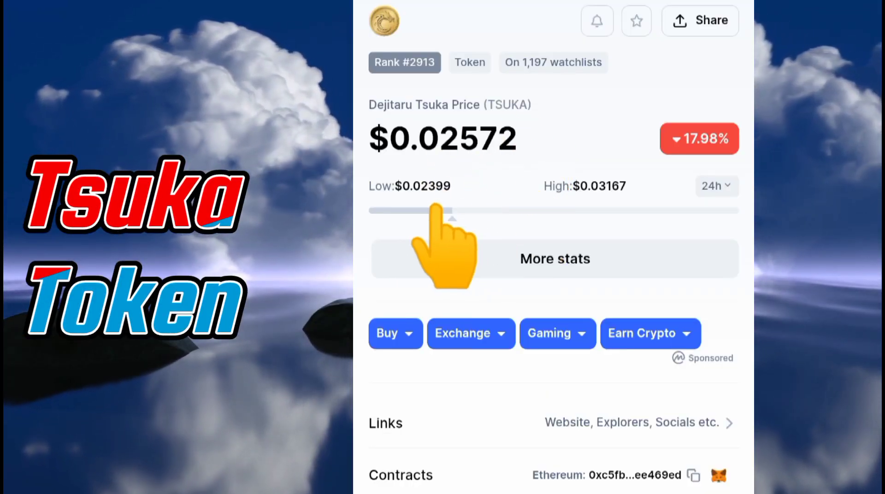
Open Dejitaru Tsuka's Links list (Website, Explorers, Socials) on CoinMarketCap
scroll("down", 3)
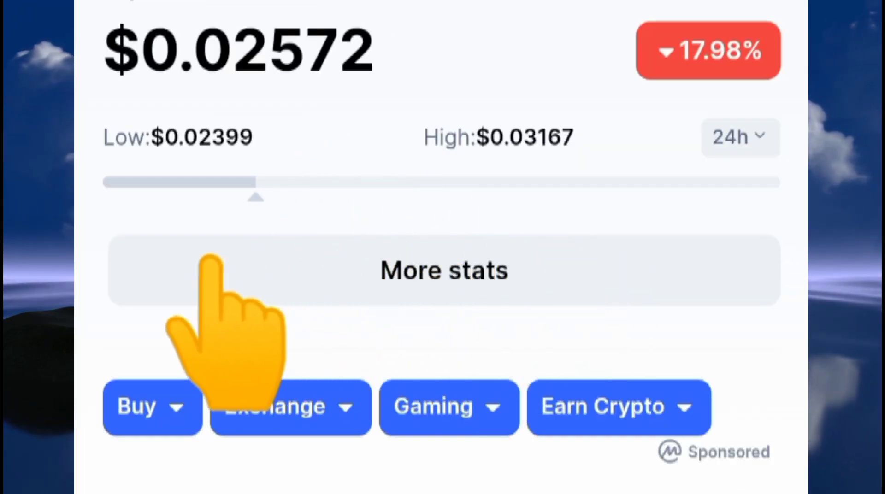
scroll("up", 3)
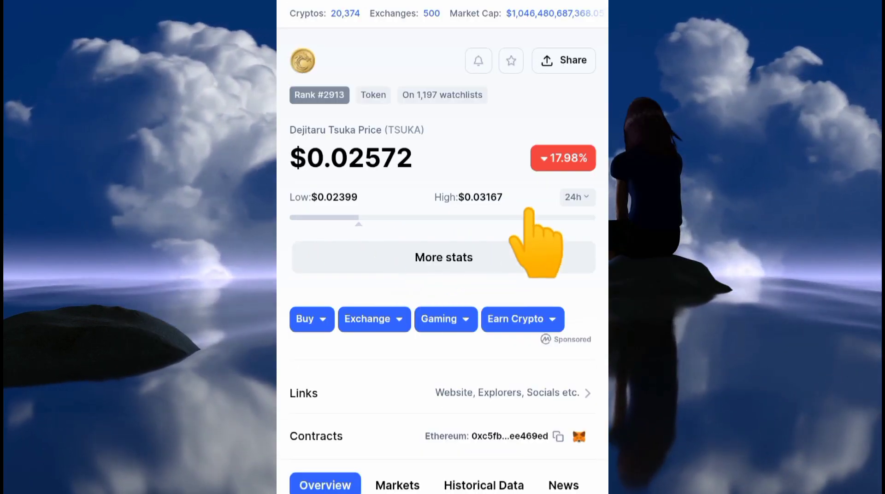
mouse_move(497, 266)
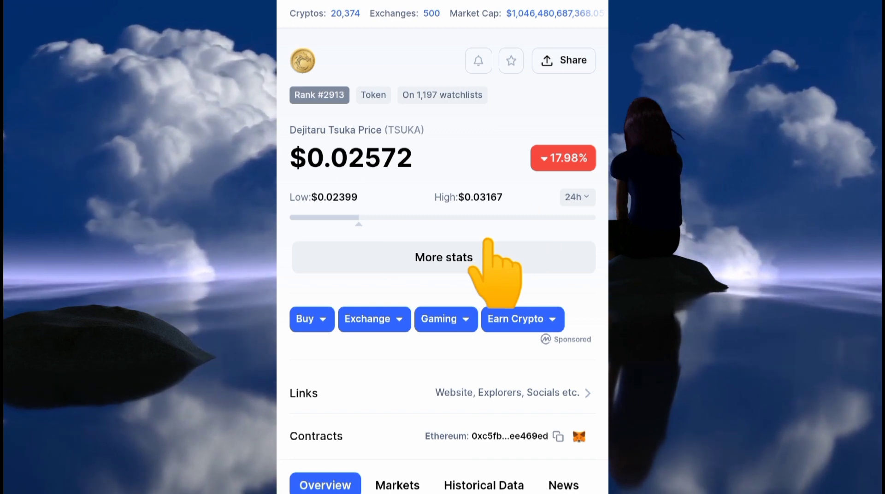
scroll("down", 3)
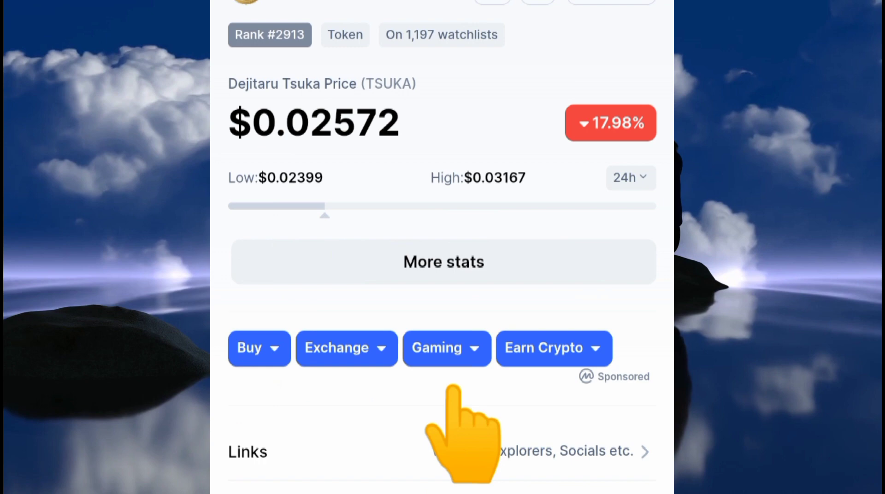
scroll("up", 3)
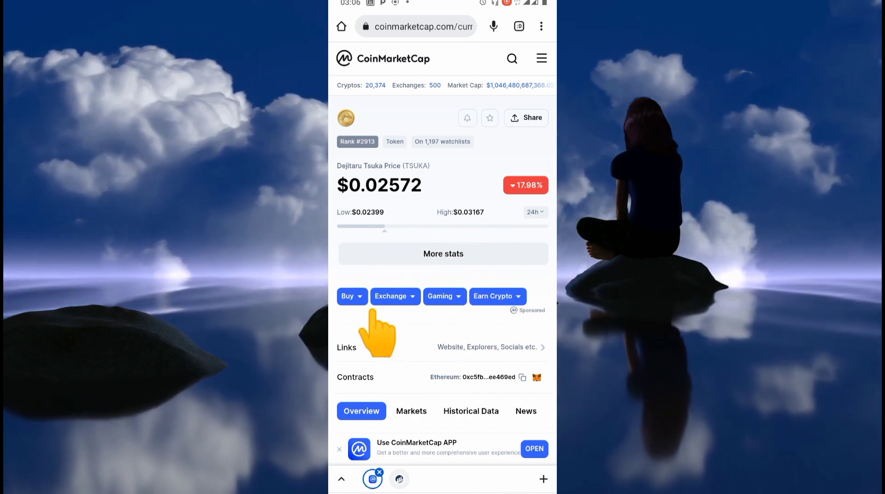
mouse_move(485, 300)
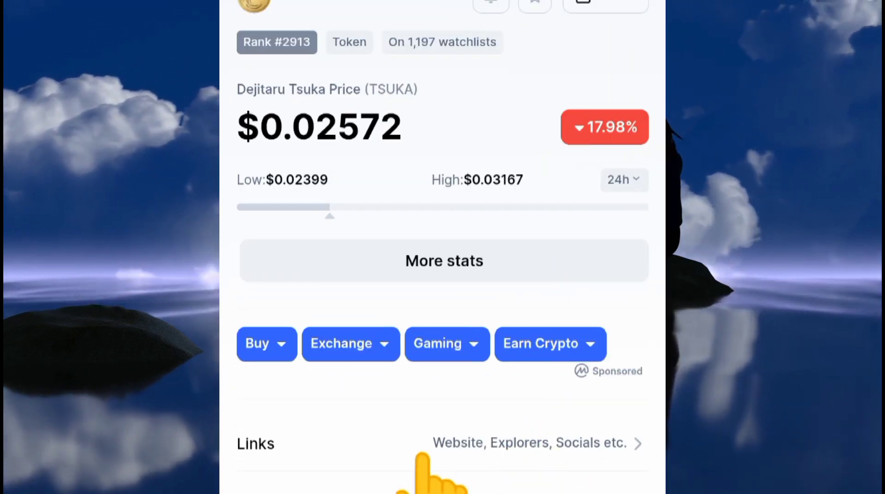
scroll("up", 3)
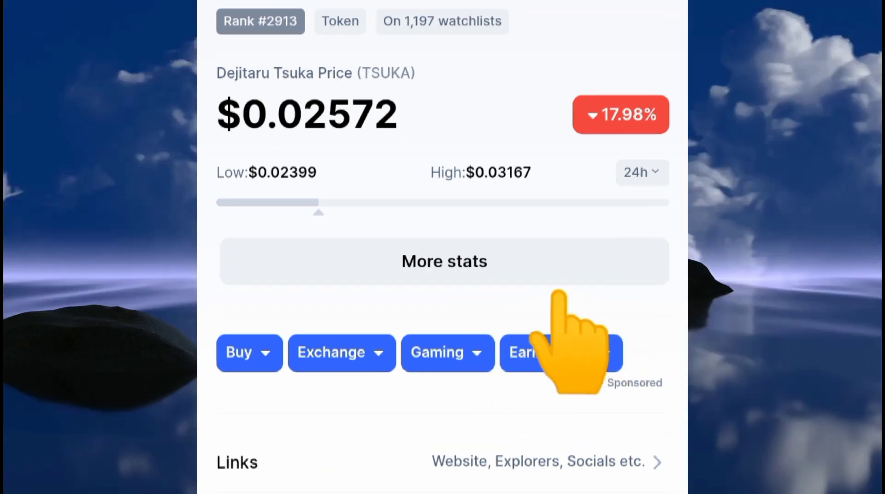
scroll("down", 3)
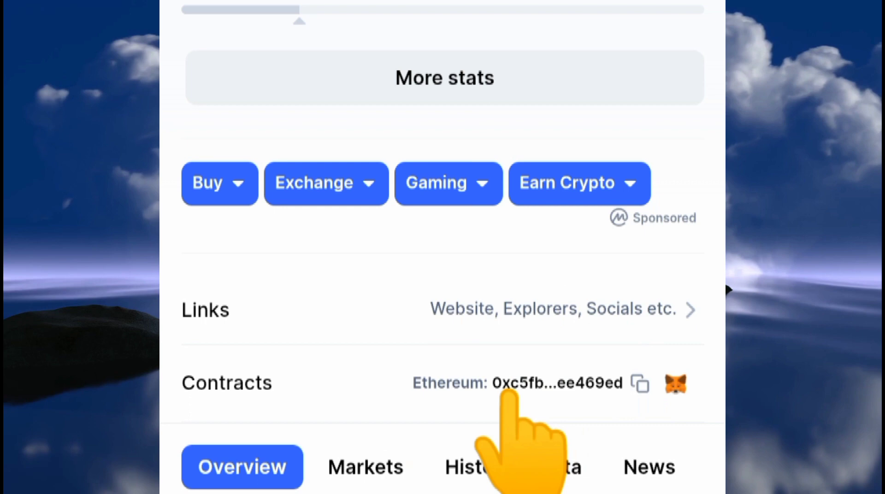
left_click(553, 309)
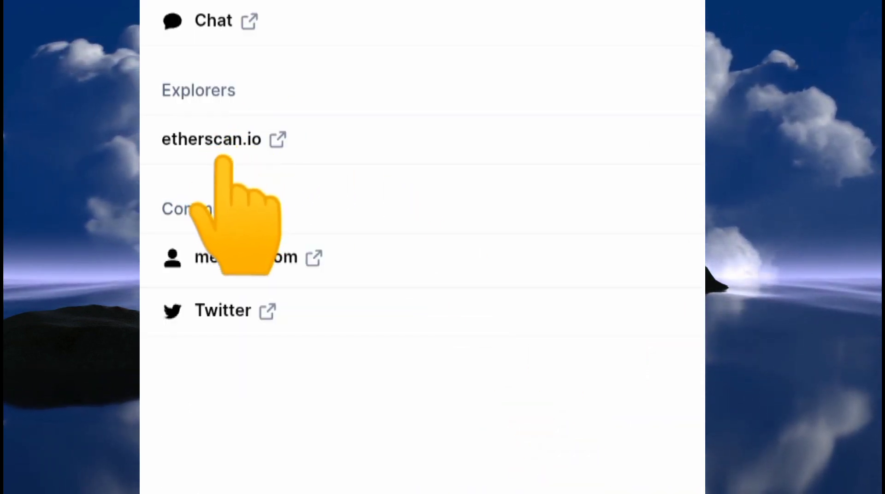
Follow the etherscan.io link and scroll through TSUKA's Overview and Profile Summary
left_click(211, 139)
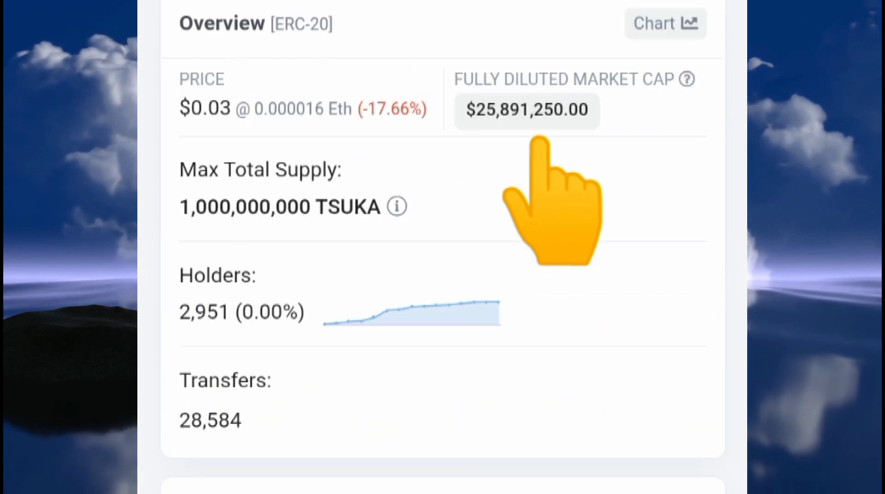
mouse_move(366, 294)
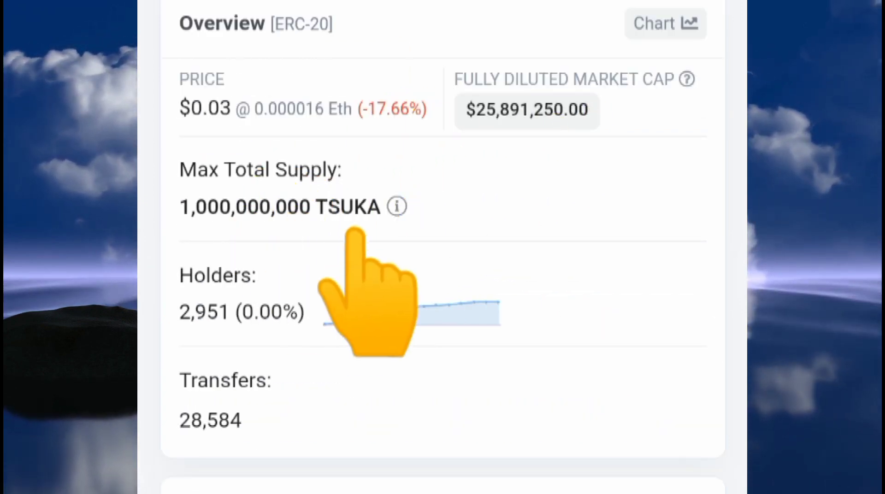
mouse_move(220, 384)
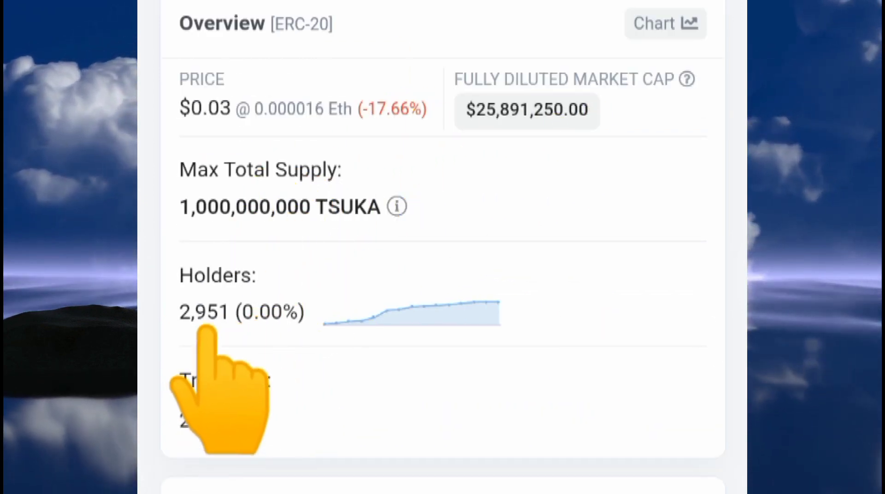
mouse_move(401, 367)
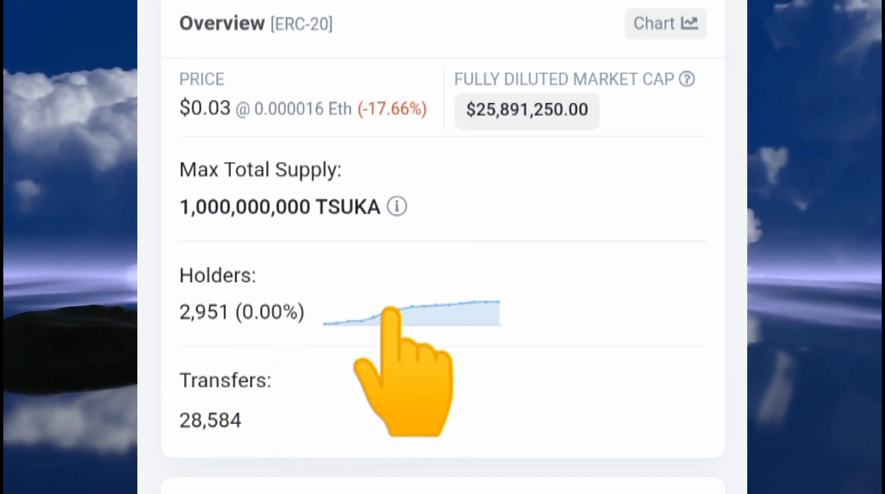
mouse_move(274, 404)
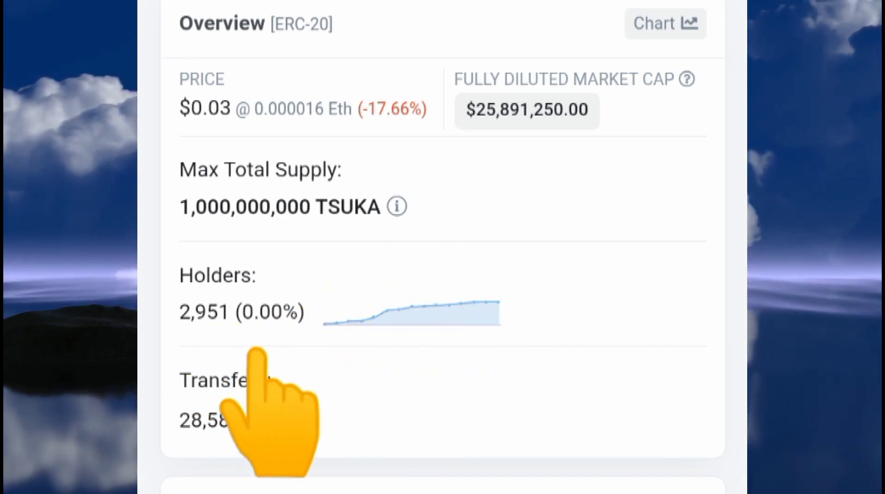
scroll("down", 3)
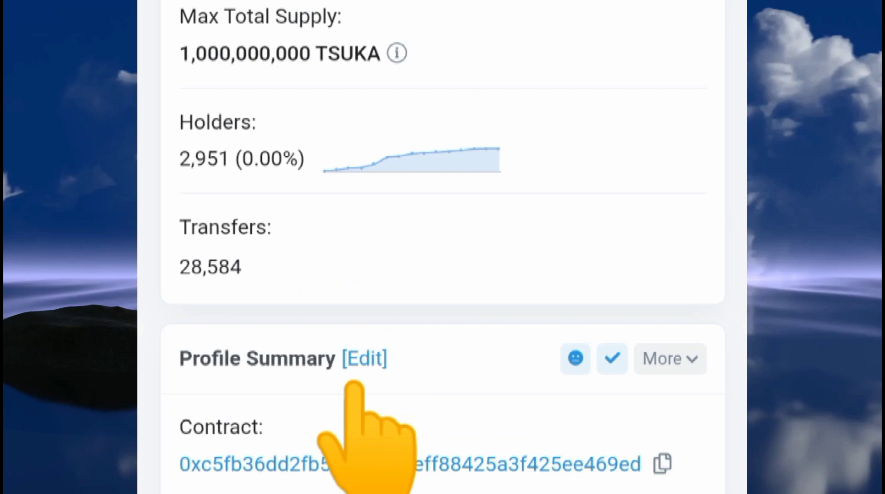
scroll("down", 3)
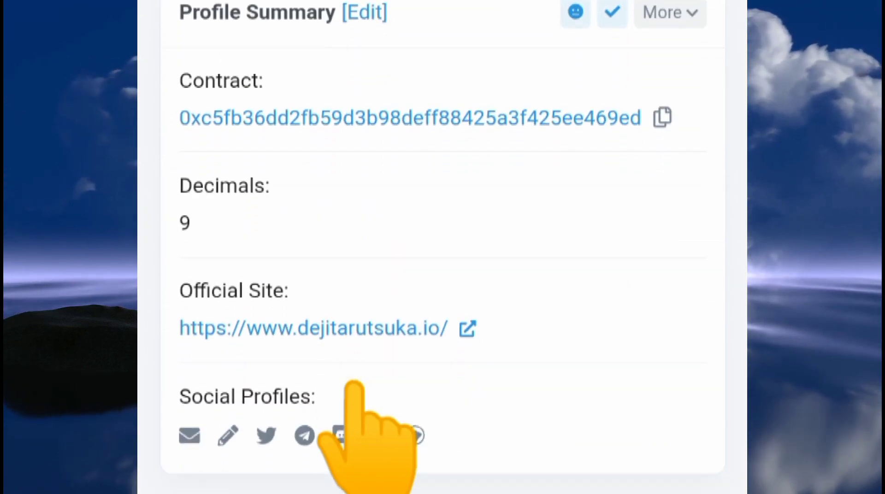
scroll("down", 3)
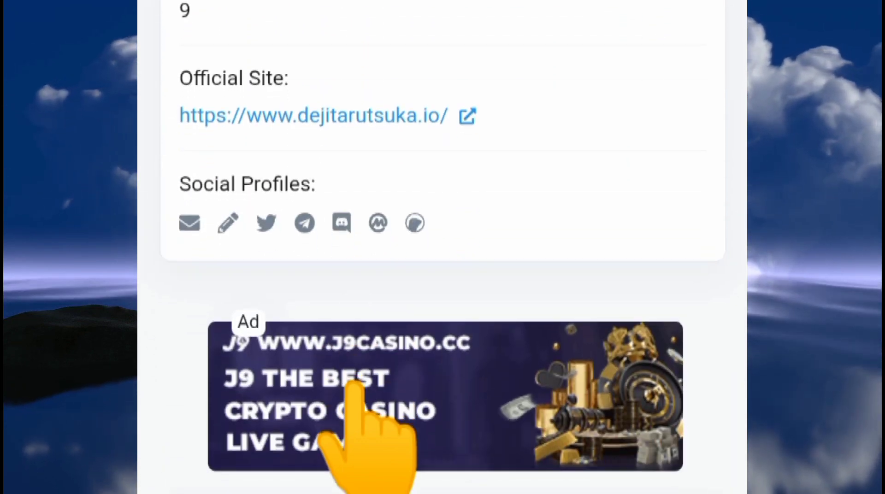
scroll("down", 3)
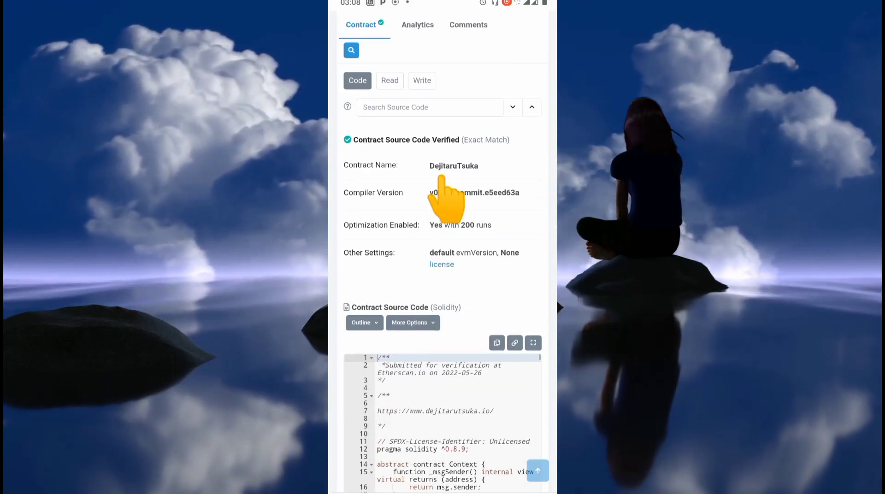
mouse_move(378, 175)
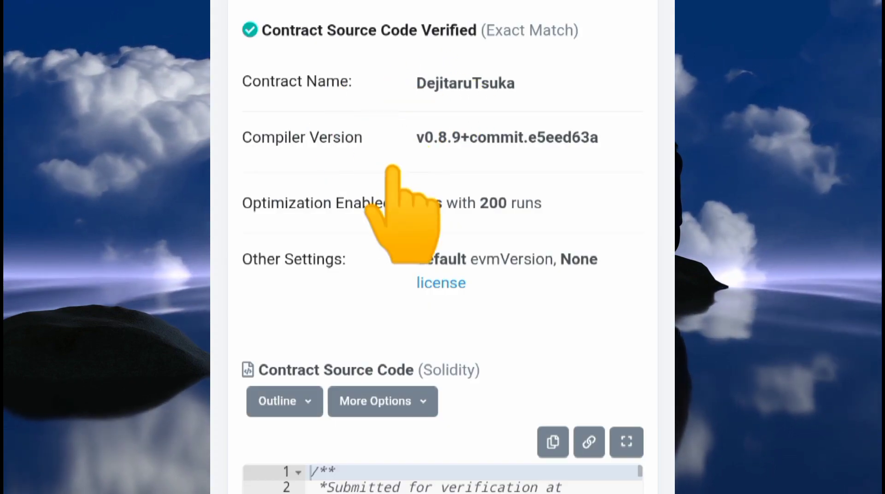
scroll("down", 3)
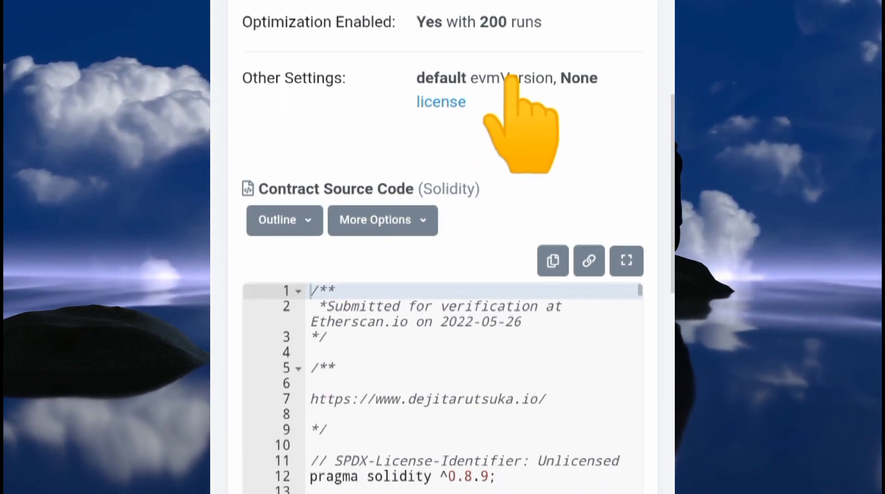
scroll("down", 3)
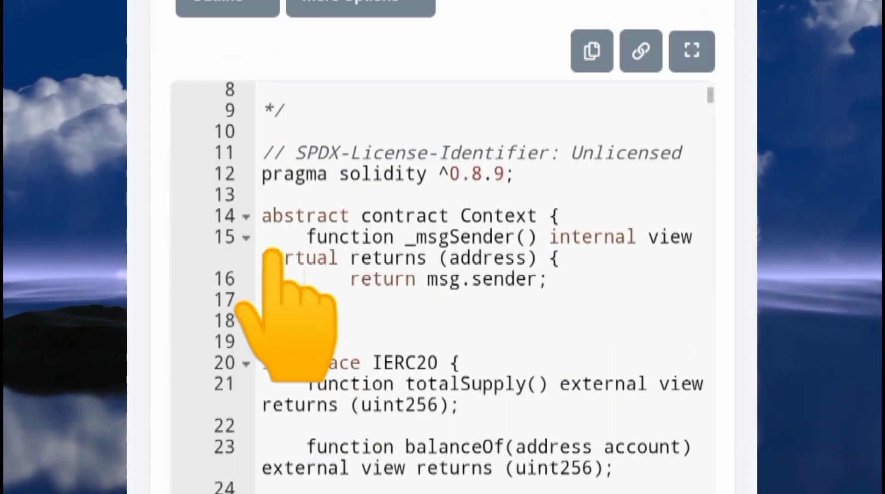
scroll("down", 3)
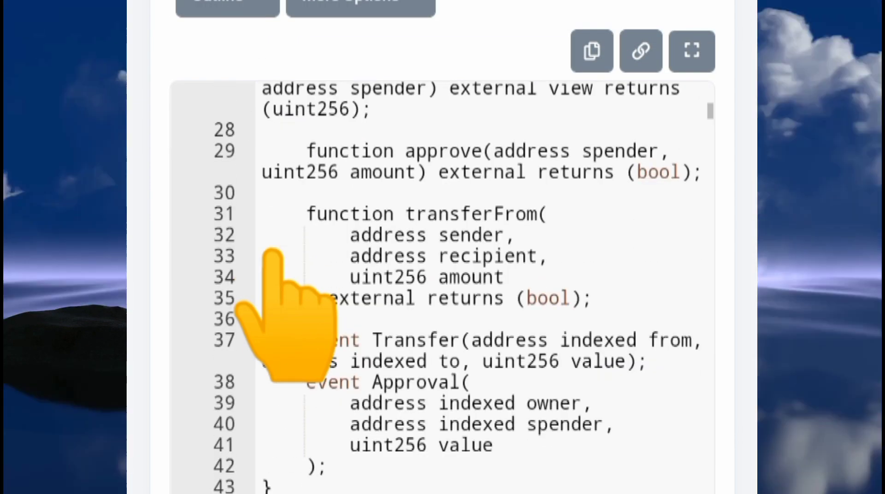
scroll("down", 3)
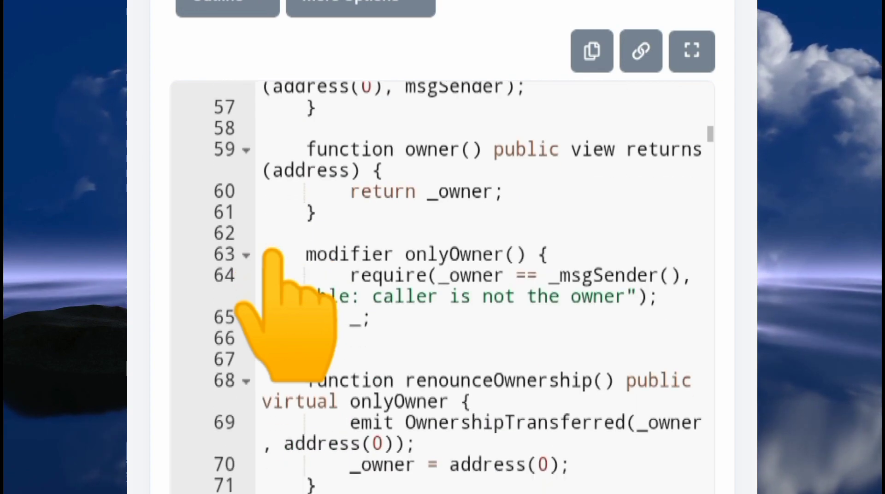
scroll("down", 3)
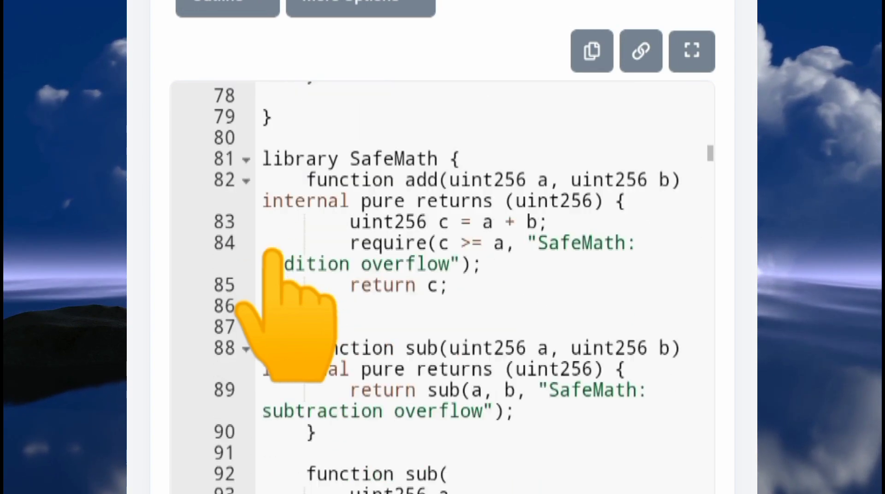
scroll("down", 3)
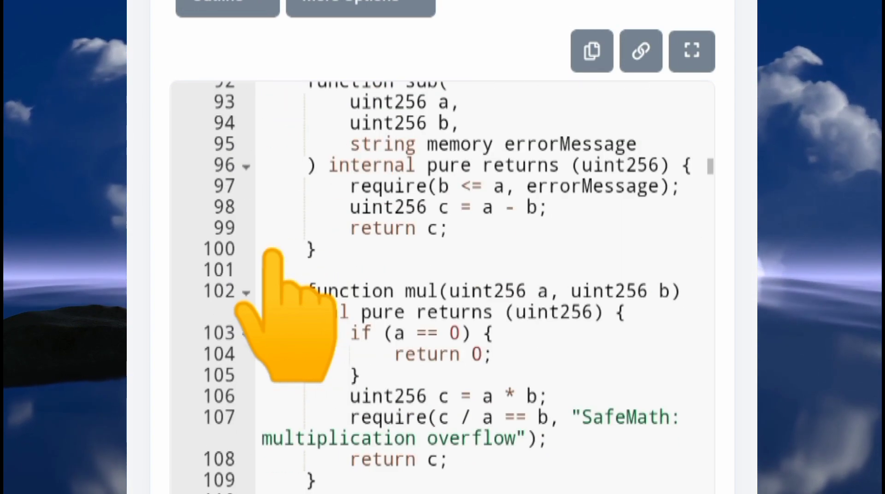
mouse_move(333, 469)
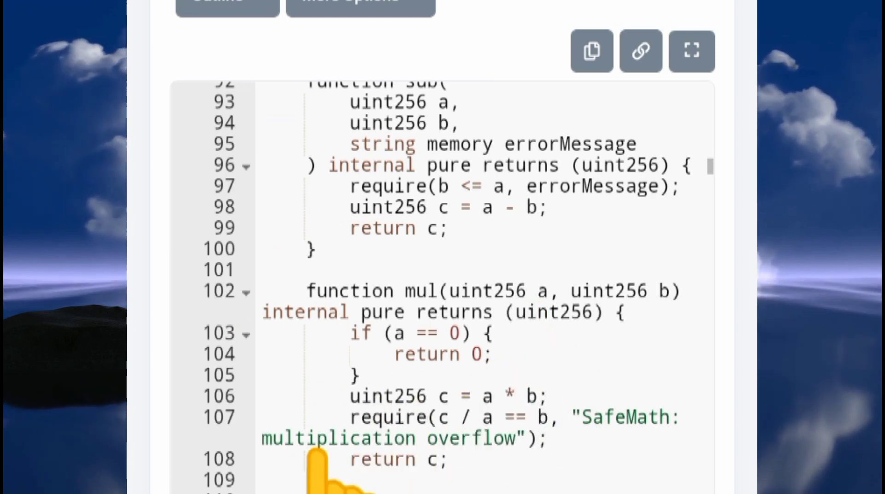
scroll("down", 3)
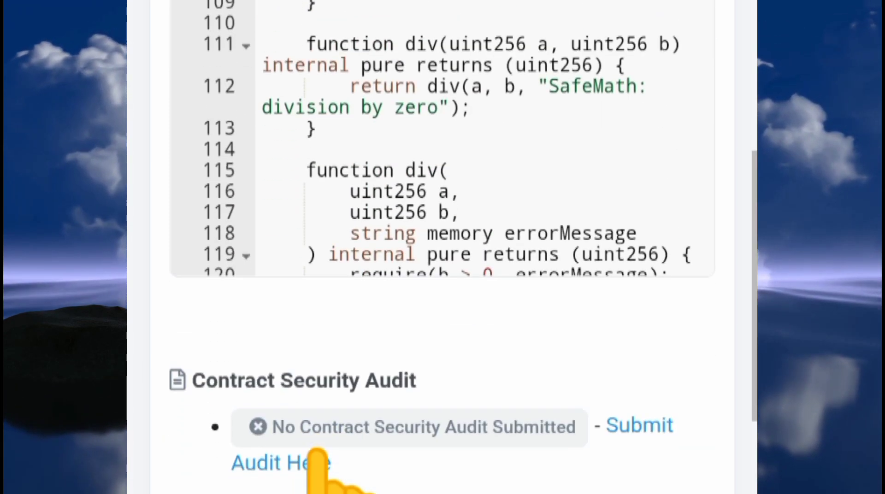
scroll("up", 3)
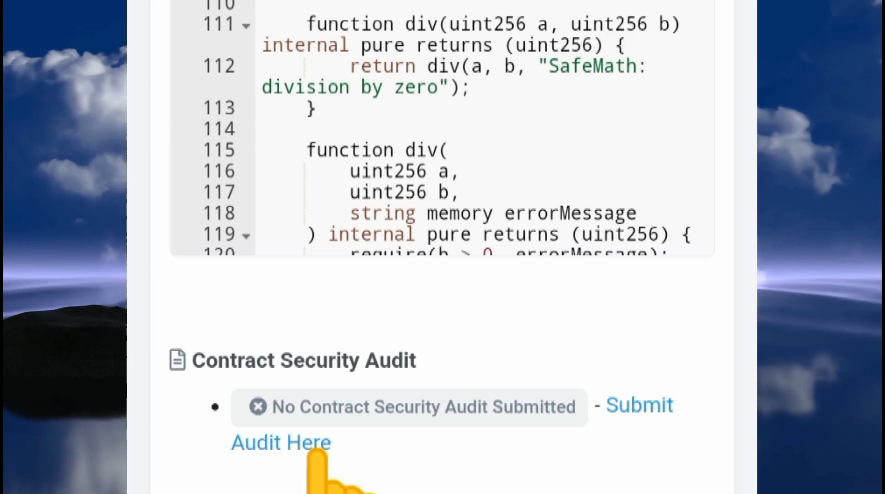
scroll("up", 3)
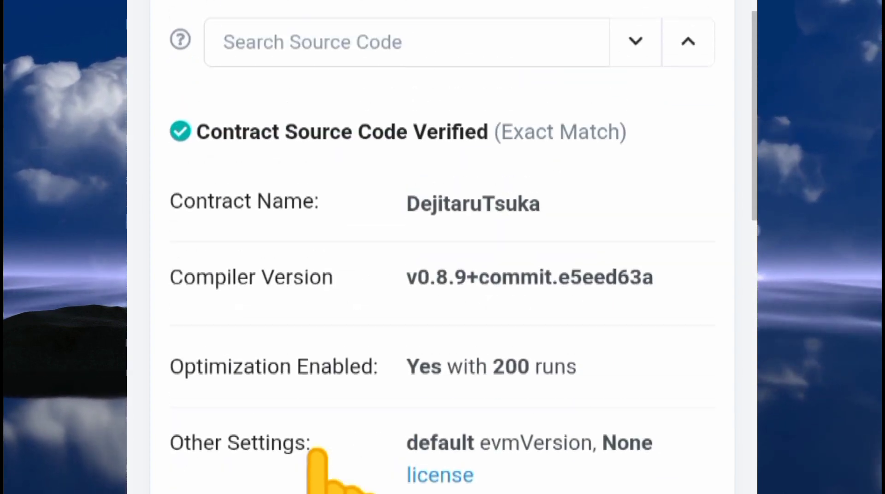
scroll("up", 3)
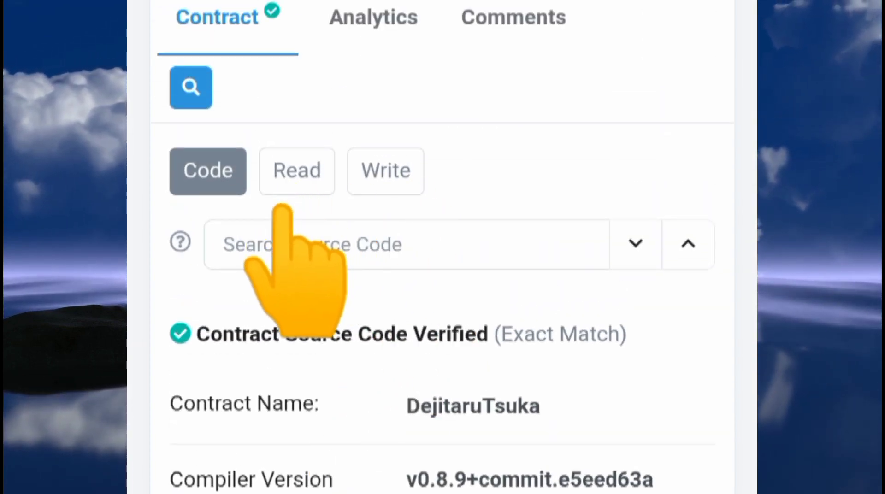
Show TSUKA's Read Contract functions with every result expanded
left_click(296, 170)
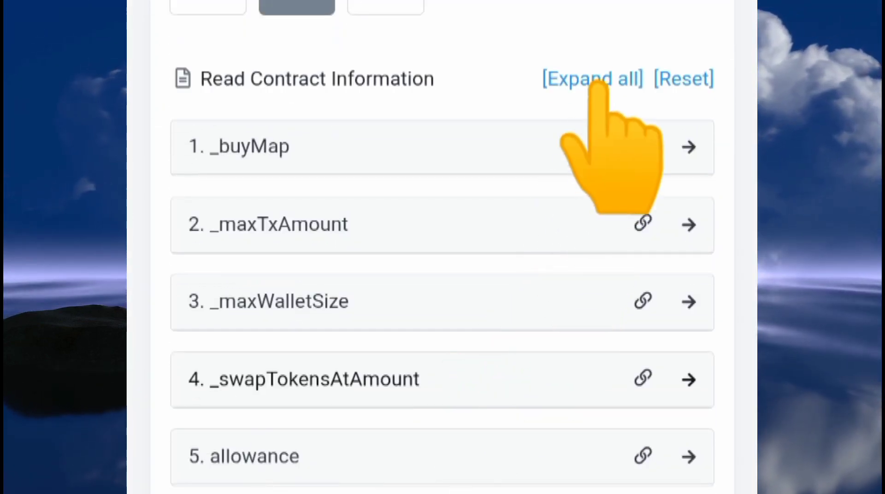
left_click(591, 78)
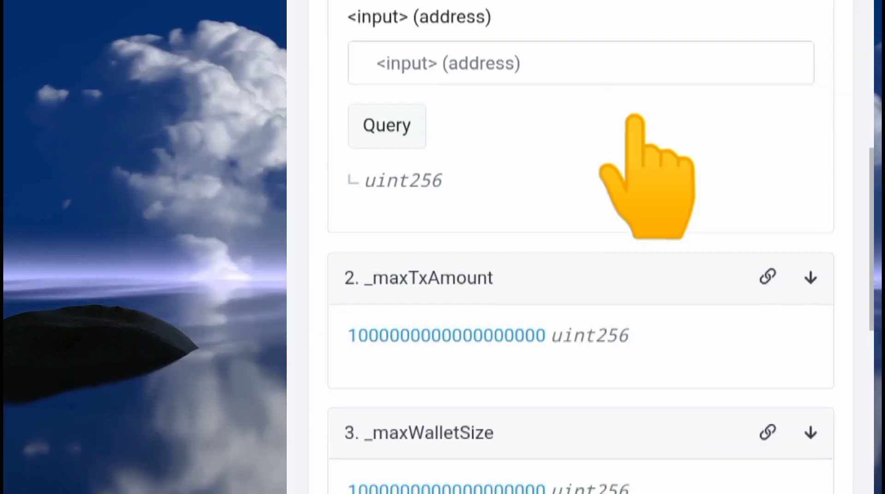
scroll("up", 3)
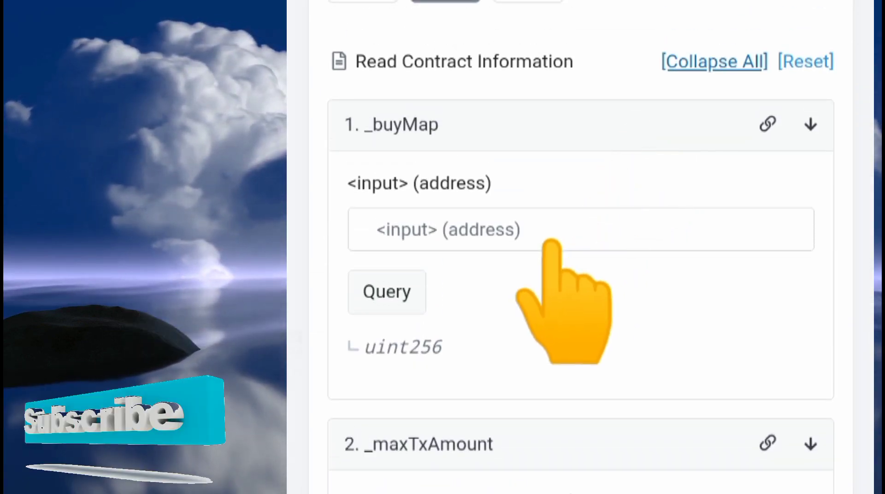
scroll("down", 3)
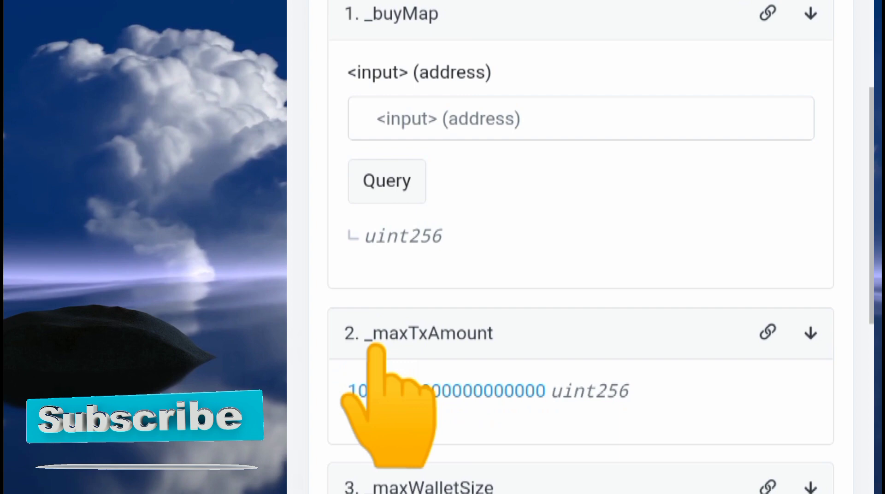
scroll("down", 3)
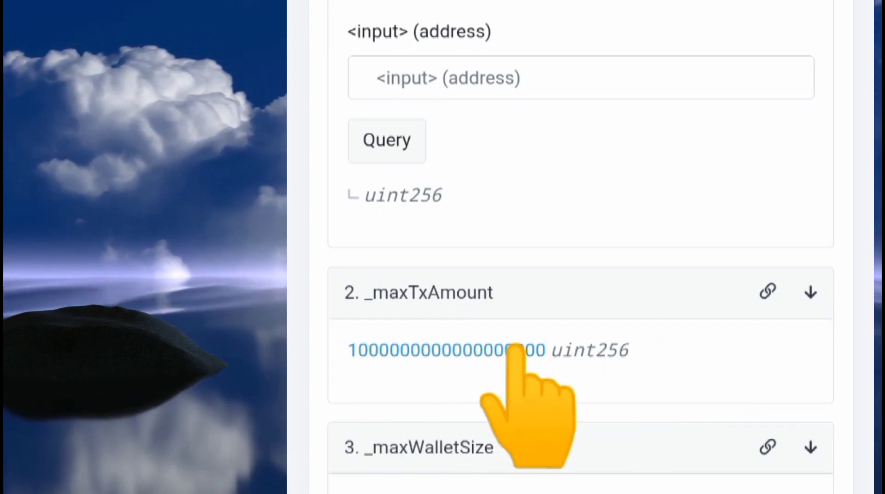
scroll("down", 3)
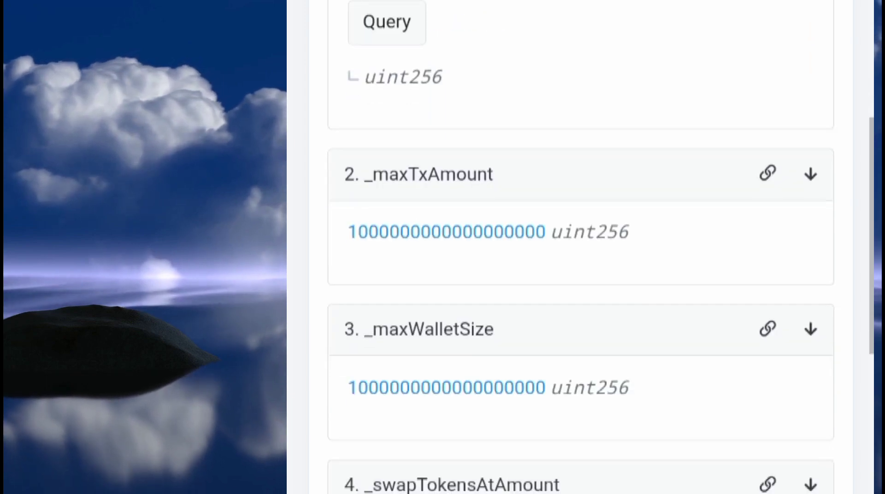
scroll("down", 3)
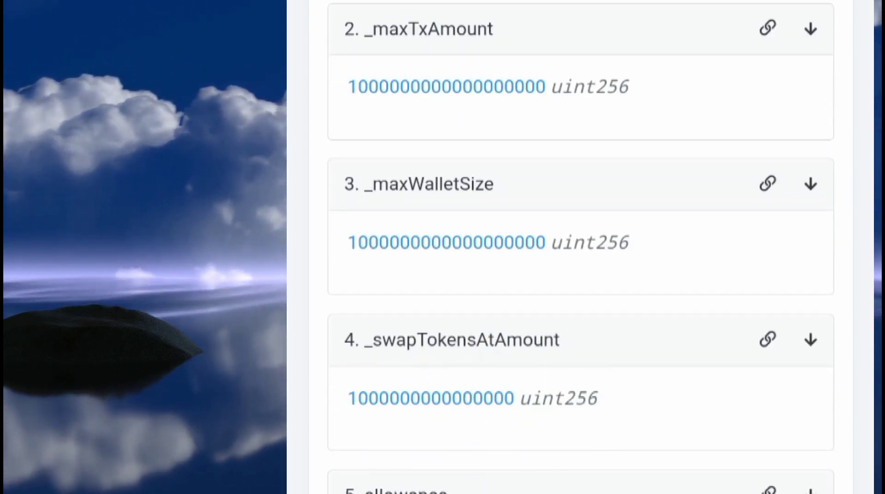
scroll("down", 3)
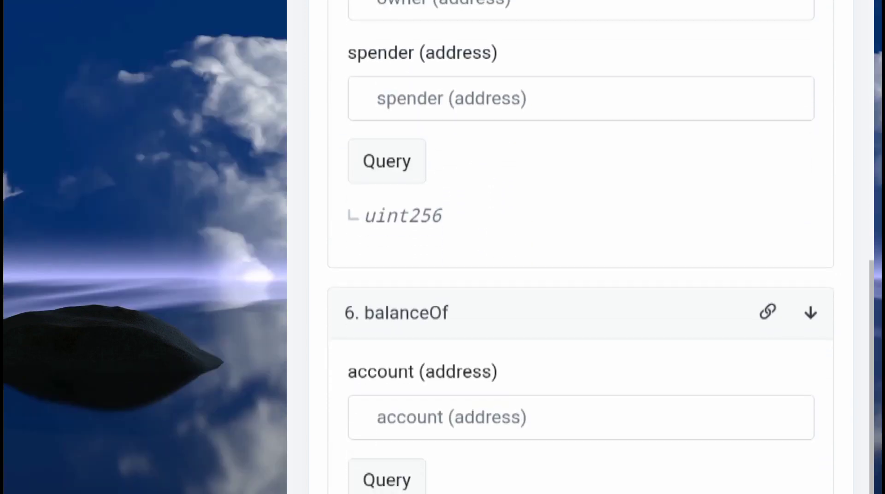
scroll("down", 3)
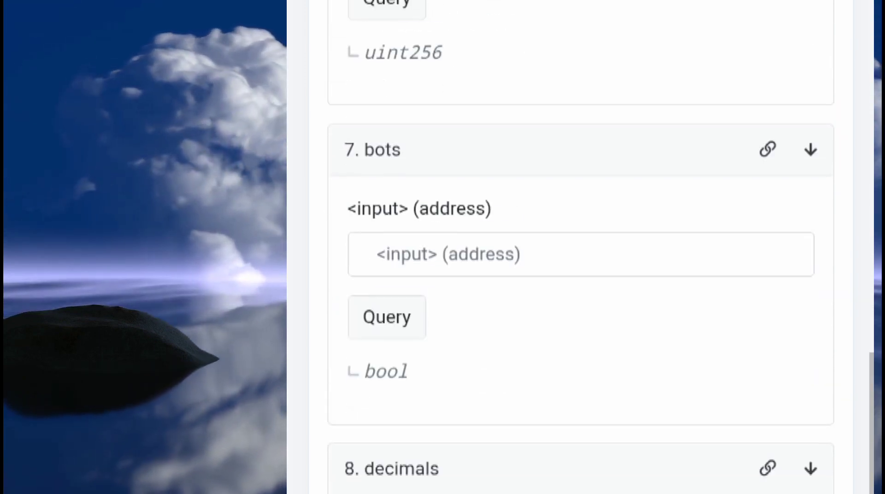
scroll("down", 3)
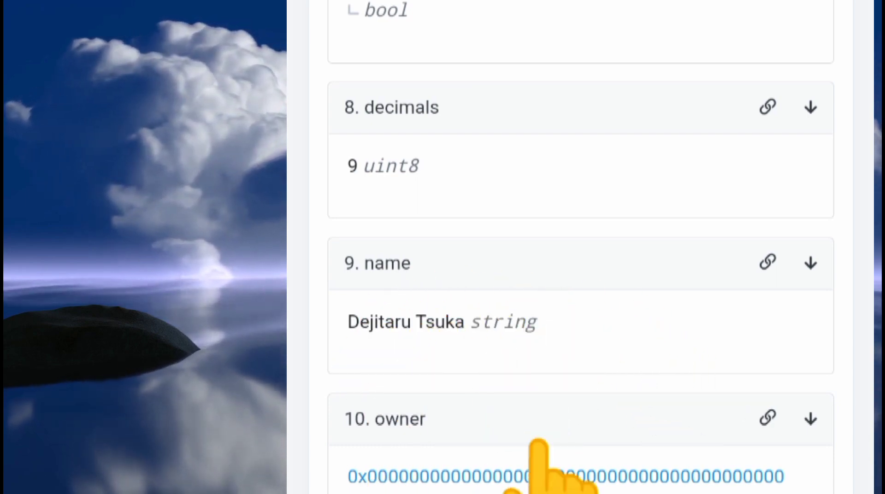
scroll("down", 3)
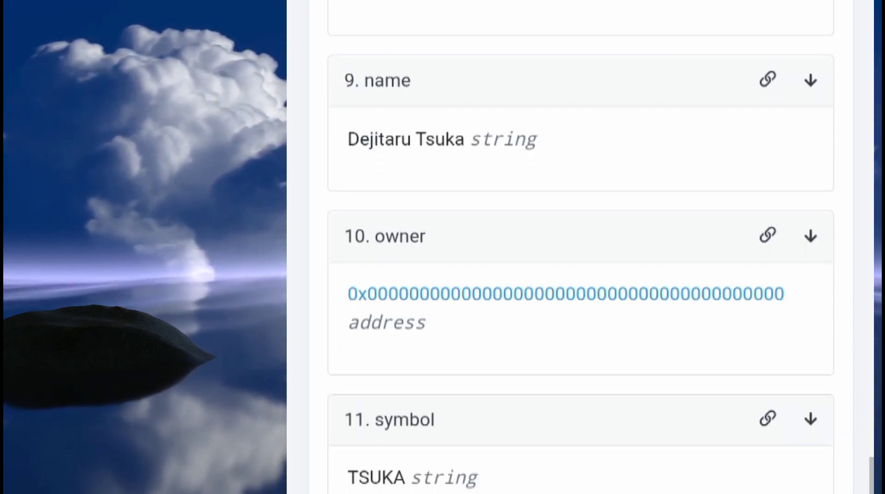
mouse_move(558, 294)
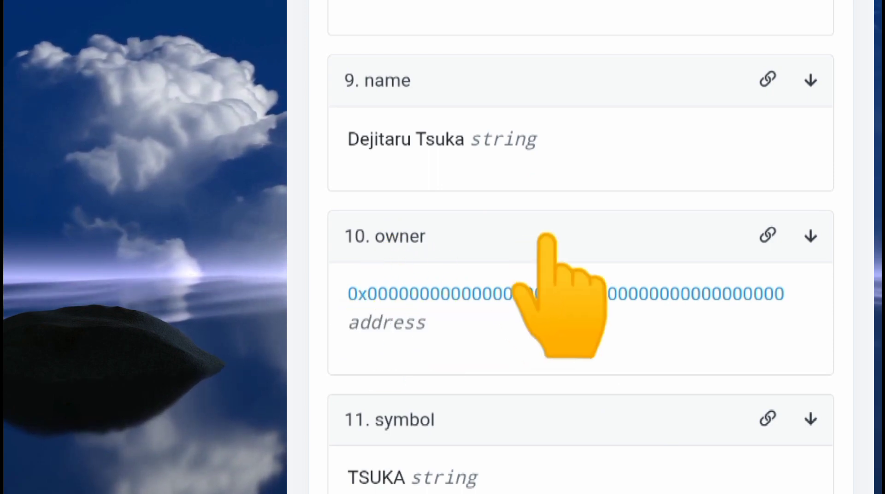
mouse_move(644, 361)
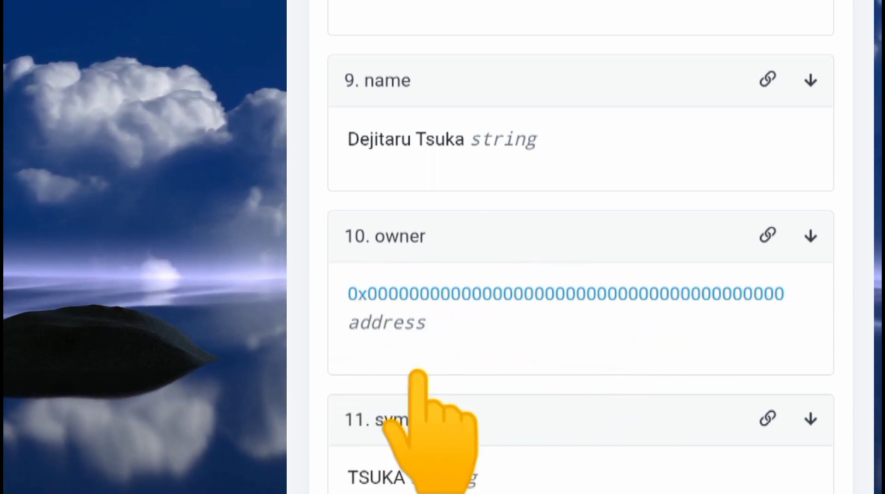
mouse_move(638, 401)
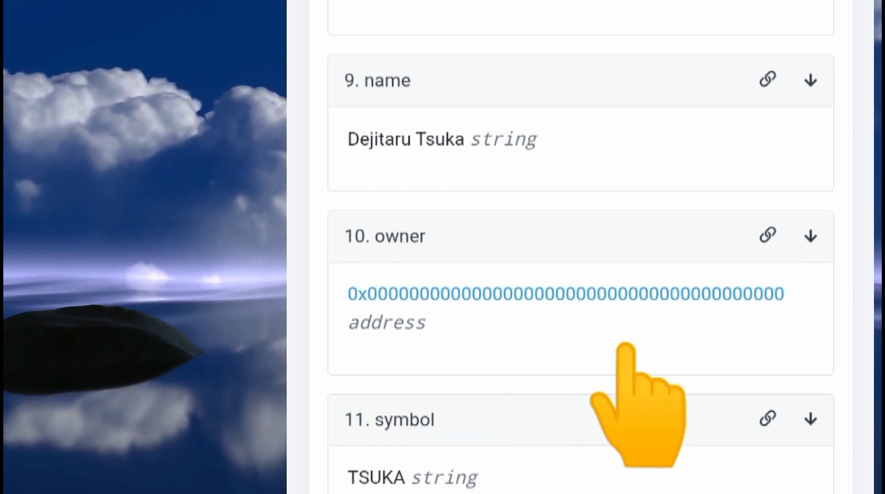
mouse_move(463, 480)
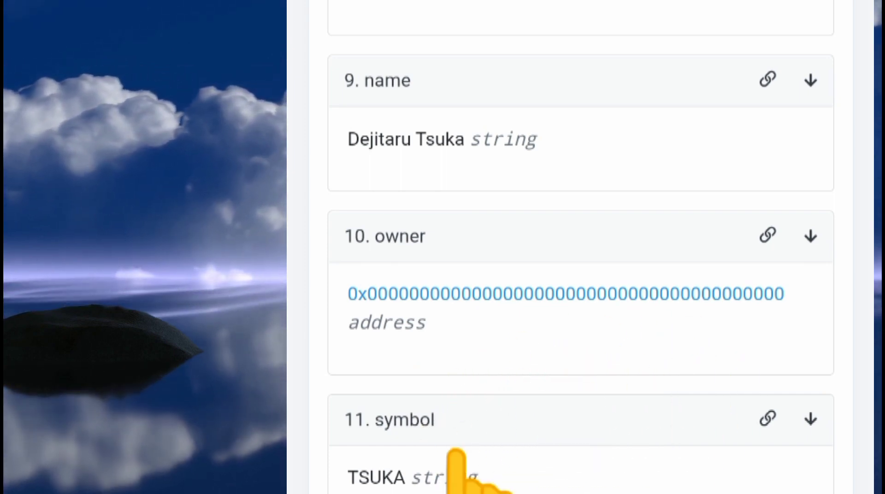
scroll("down", 3)
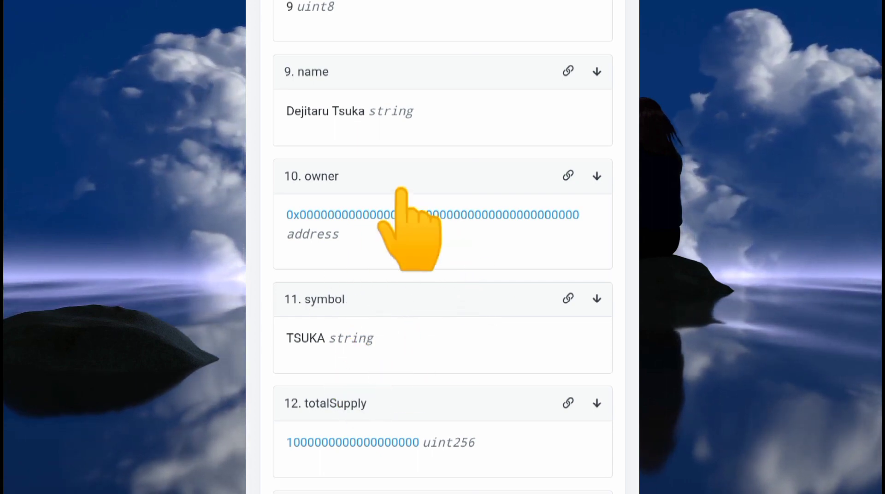
scroll("down", 3)
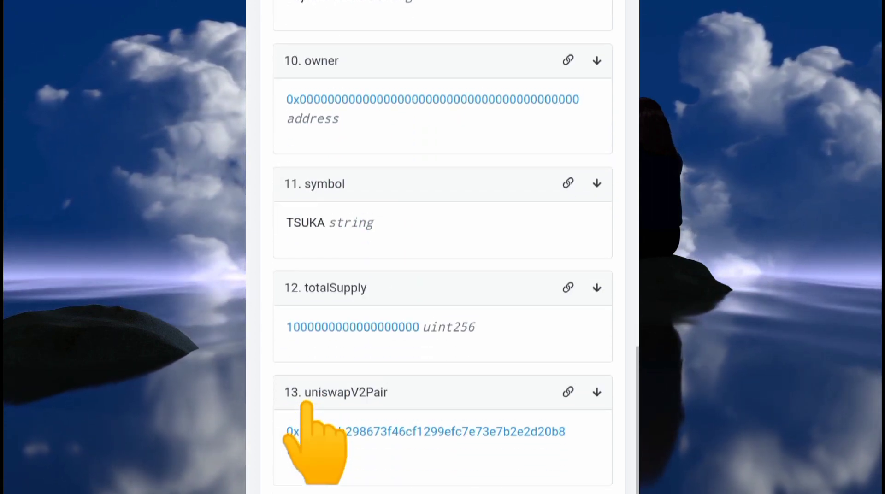
scroll("up", 3)
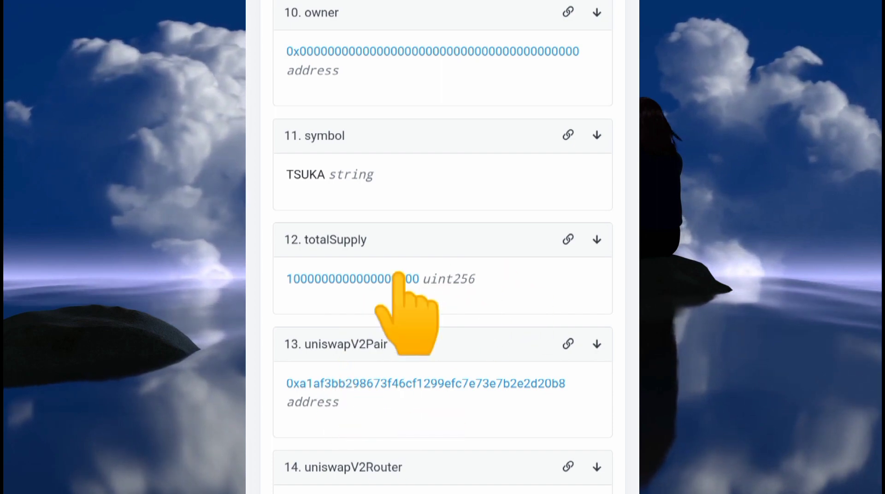
scroll("down", 3)
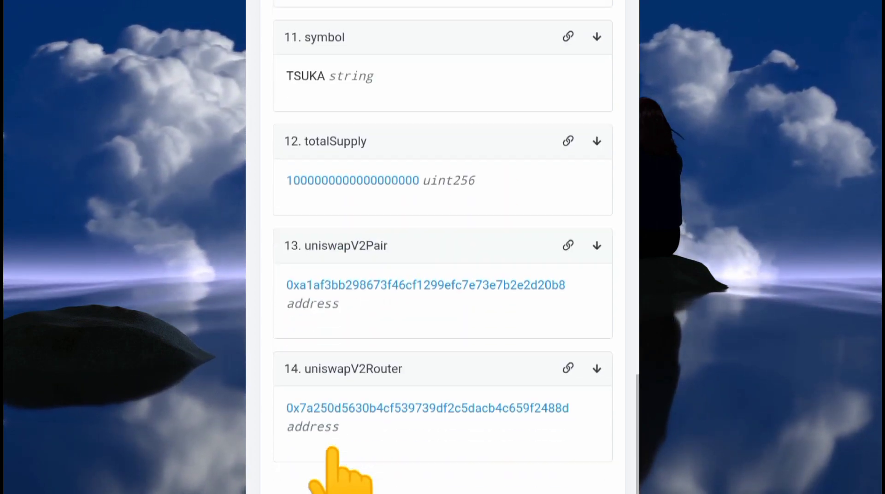
scroll("down", 3)
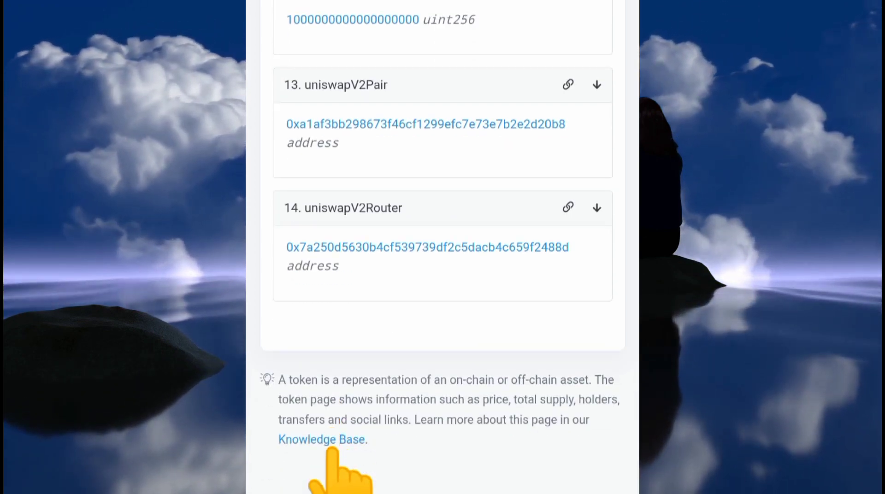
scroll("up", 3)
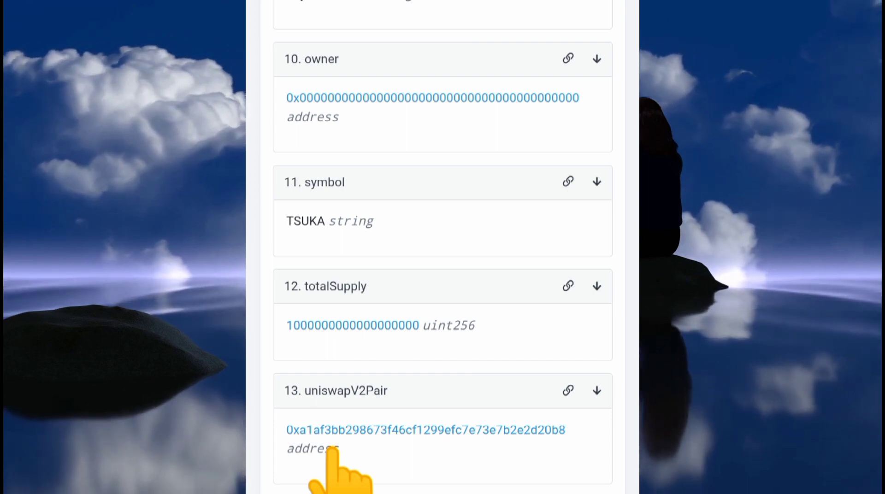
List the Write Contract functions, scrolling from approve through blockBots and renounceOwnership to setFee
left_click(395, 6)
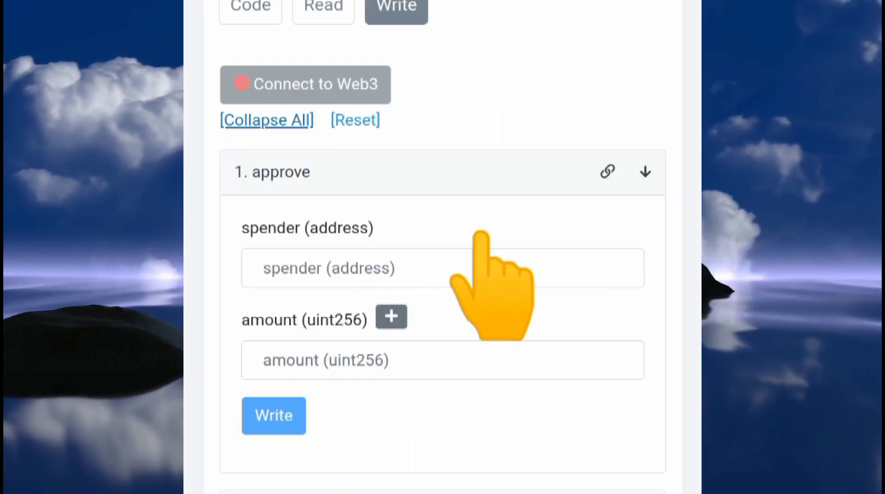
mouse_move(330, 271)
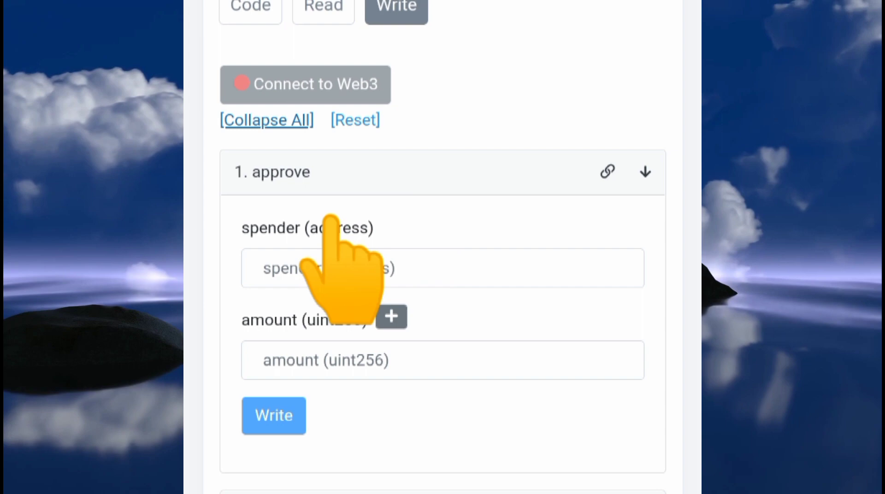
mouse_move(339, 269)
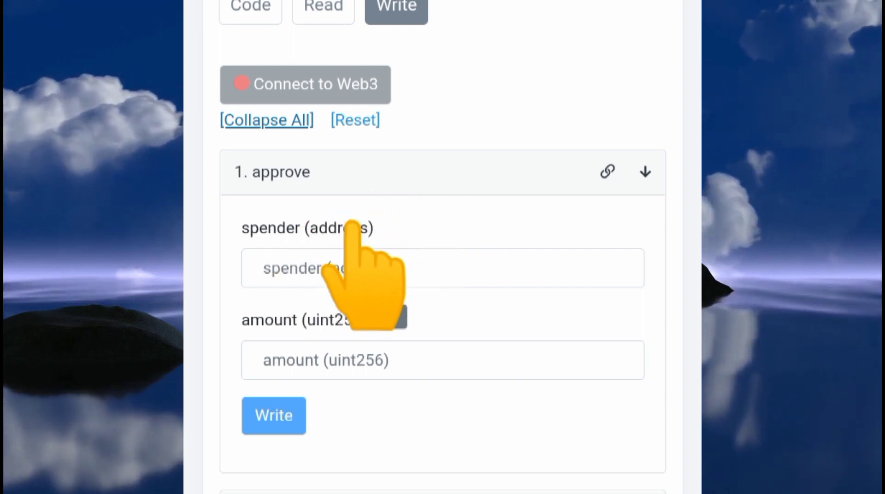
scroll("down", 3)
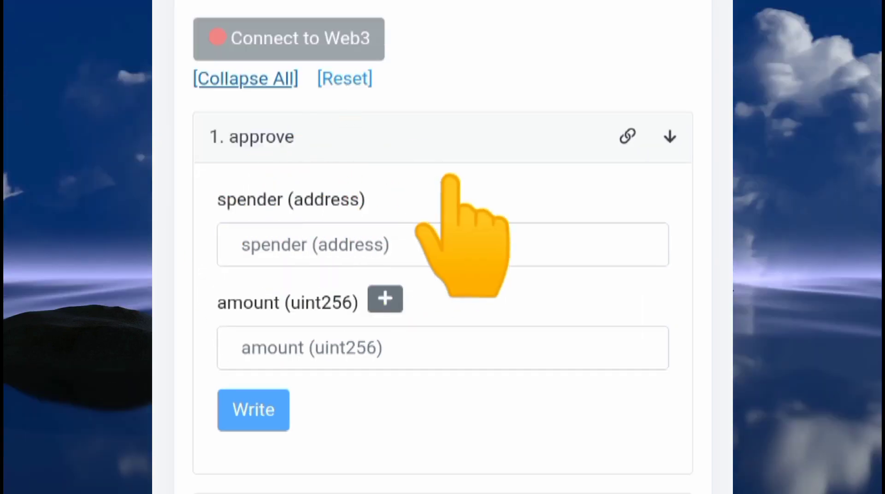
mouse_move(237, 271)
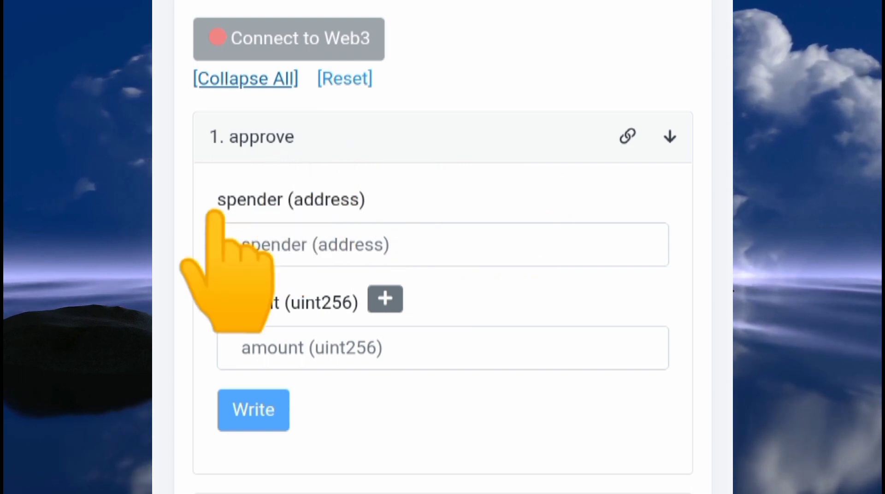
scroll("down", 3)
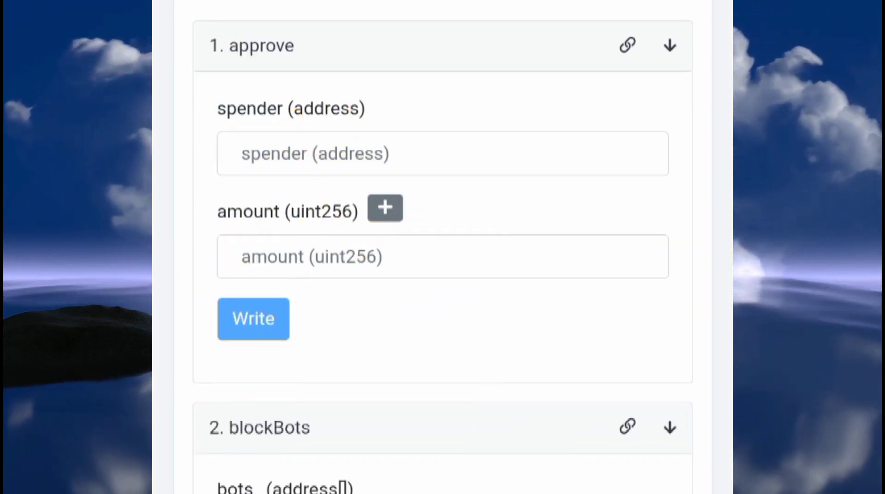
scroll("up", 3)
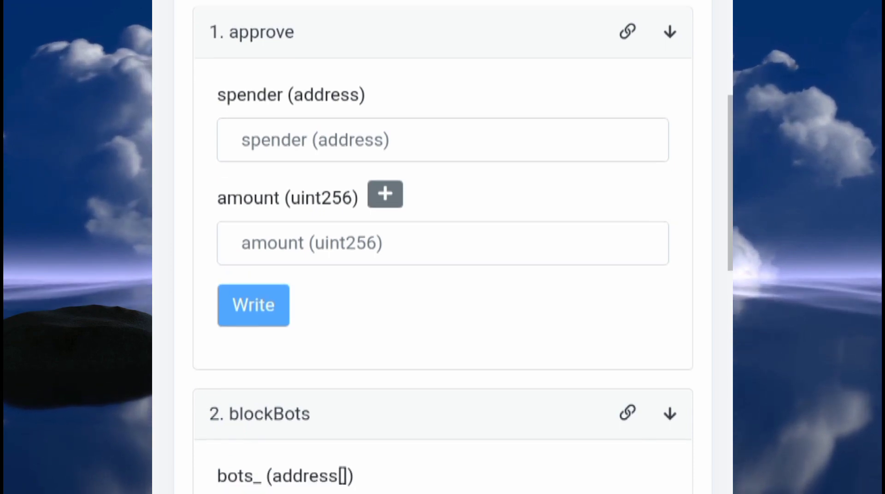
scroll("down", 3)
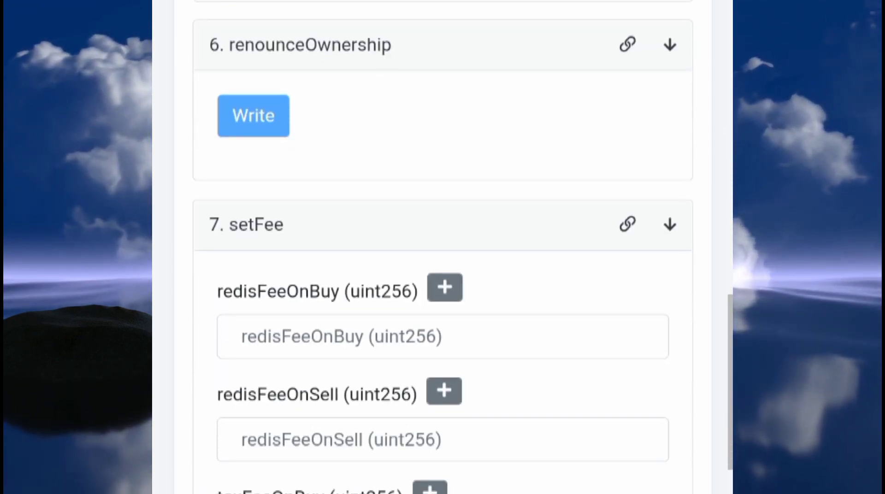
scroll("up", 3)
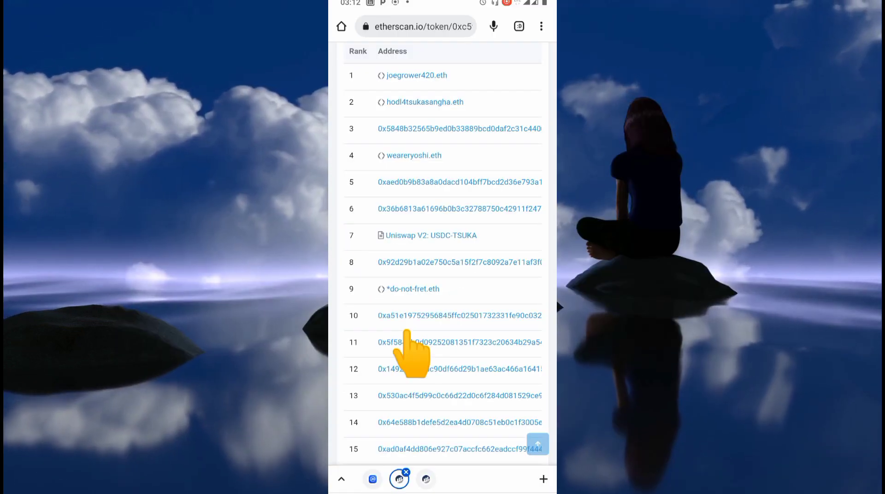
Review holder ranks, percentages and values, including the Uniswap V2 USDC-TSUKA pool at rank 7
scroll("up", 3)
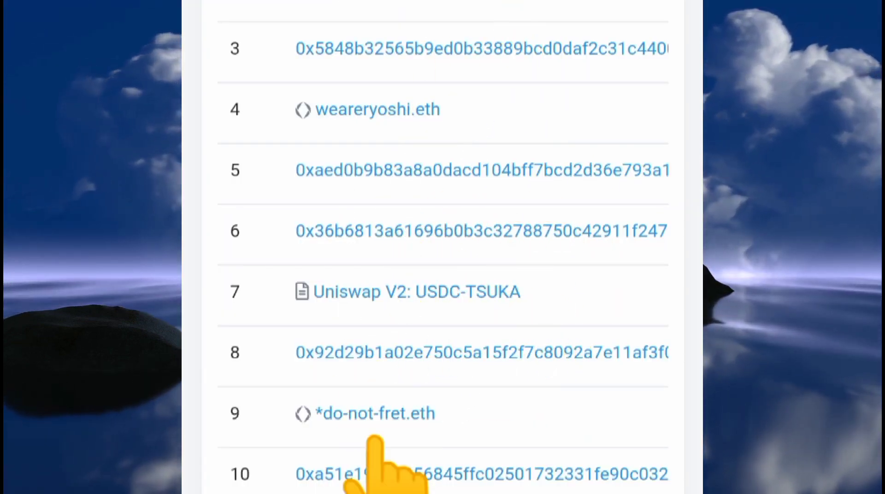
scroll("down", 3)
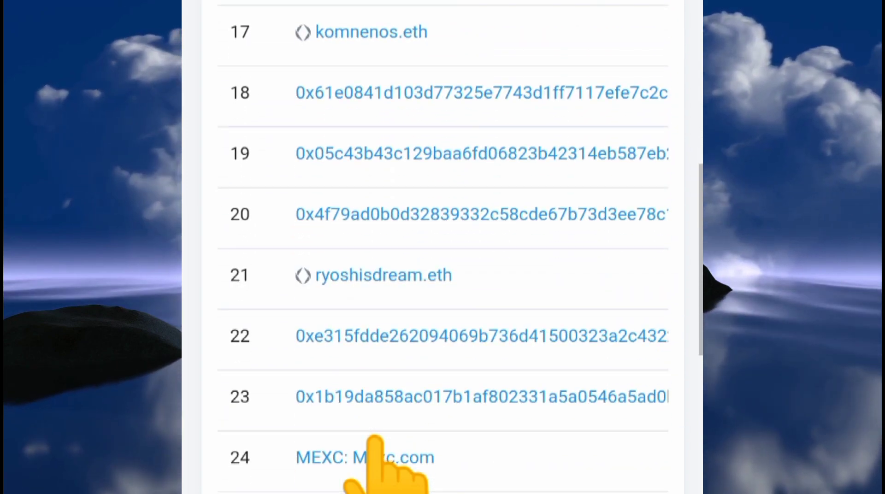
scroll("up", 3)
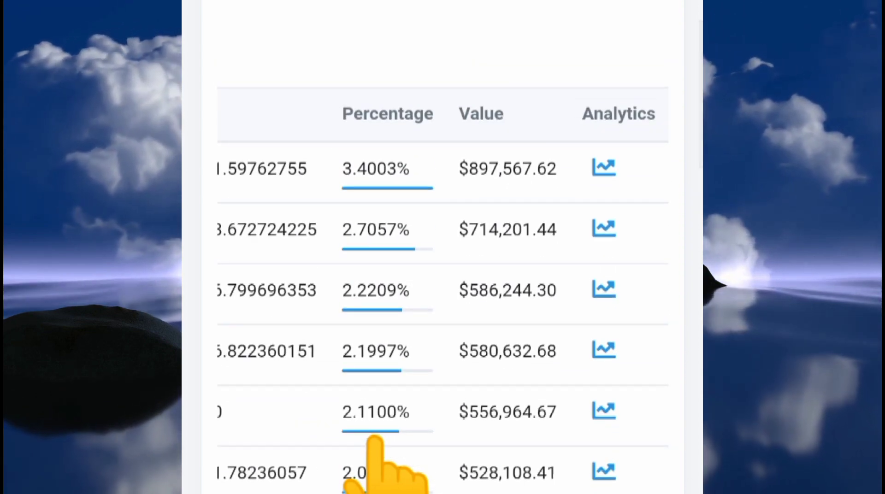
scroll("down", 3)
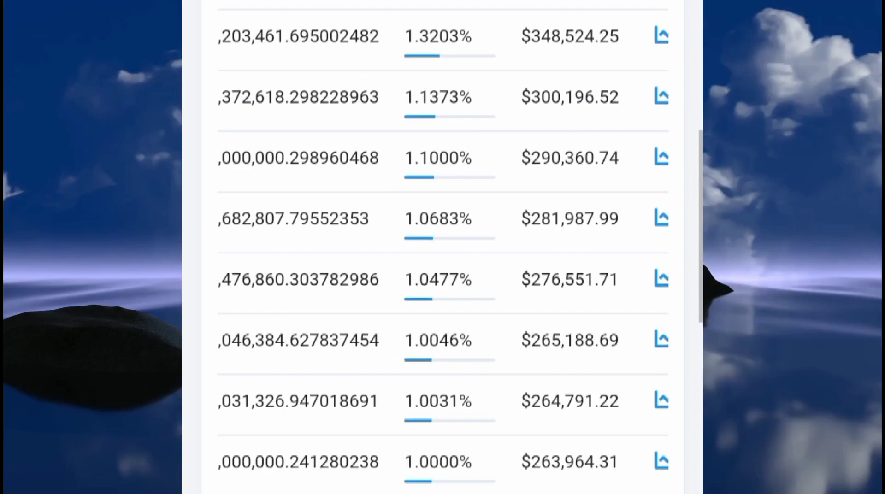
scroll("down", 3)
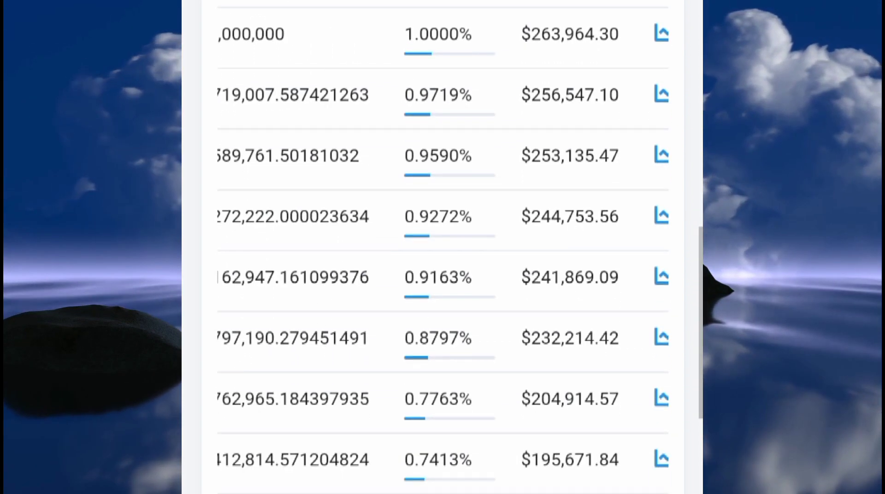
scroll("down", 3)
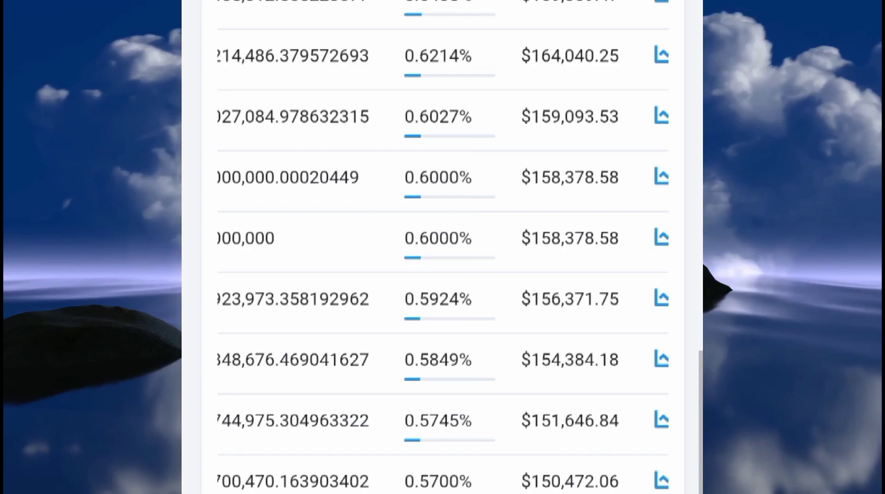
scroll("down", 3)
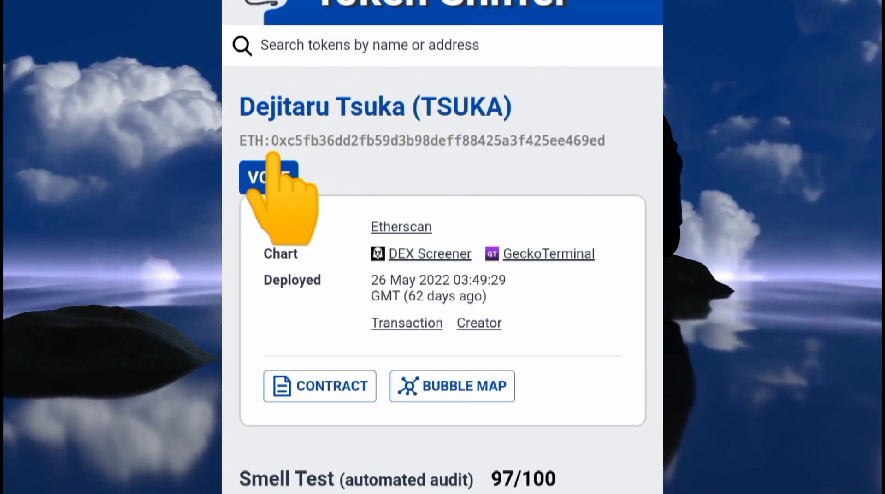
mouse_move(395, 350)
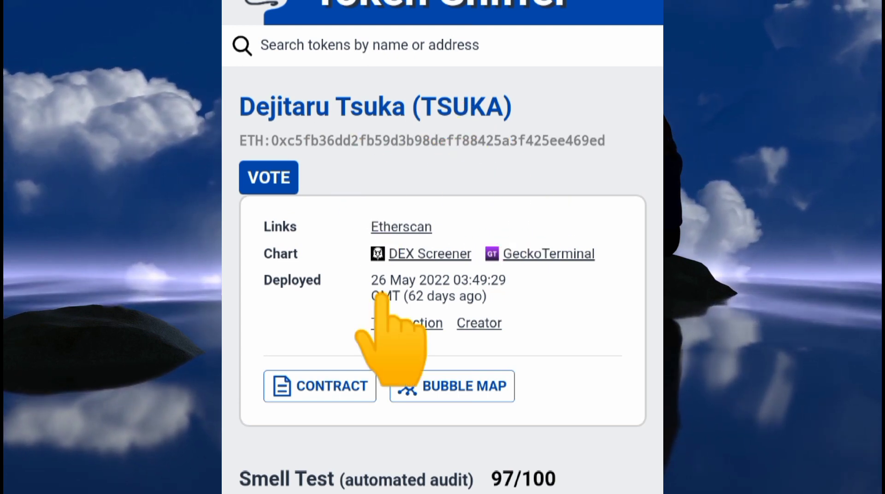
Scroll past Contract and Holder Analysis to liquidity of 446,592.9 USDC in Uniswap v2
scroll("down", 3)
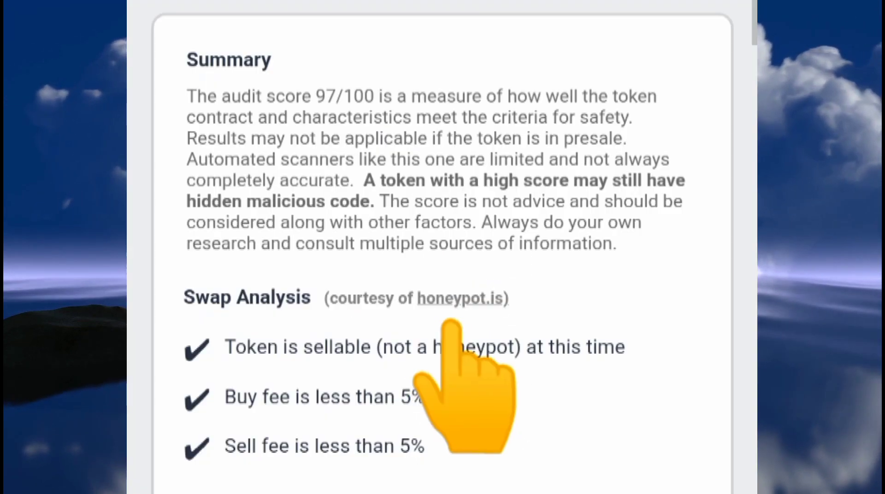
scroll("down", 3)
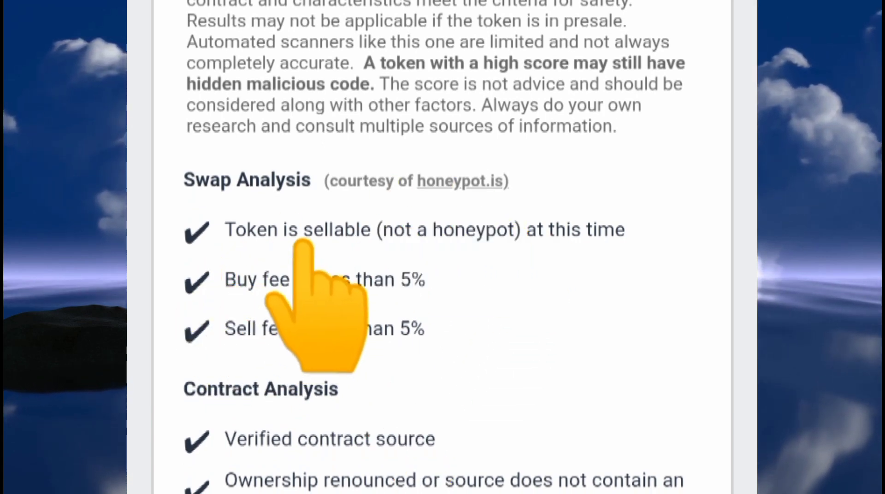
mouse_move(486, 316)
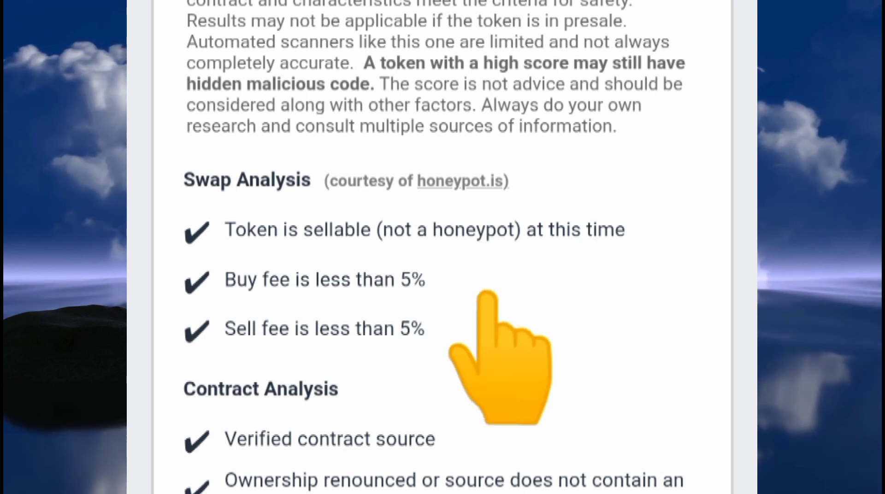
mouse_move(586, 316)
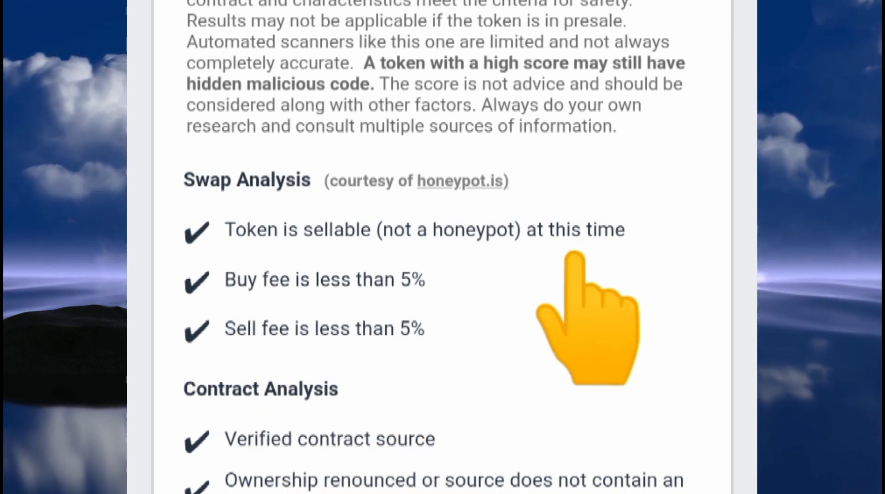
scroll("down", 3)
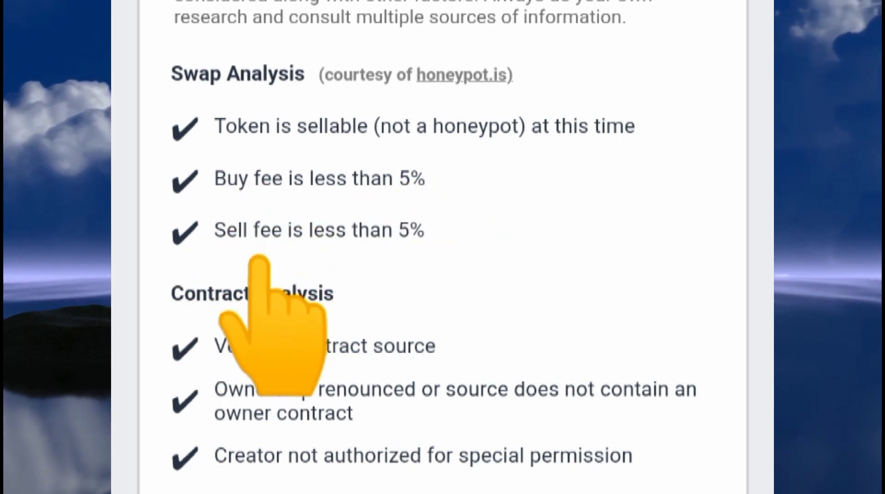
mouse_move(468, 254)
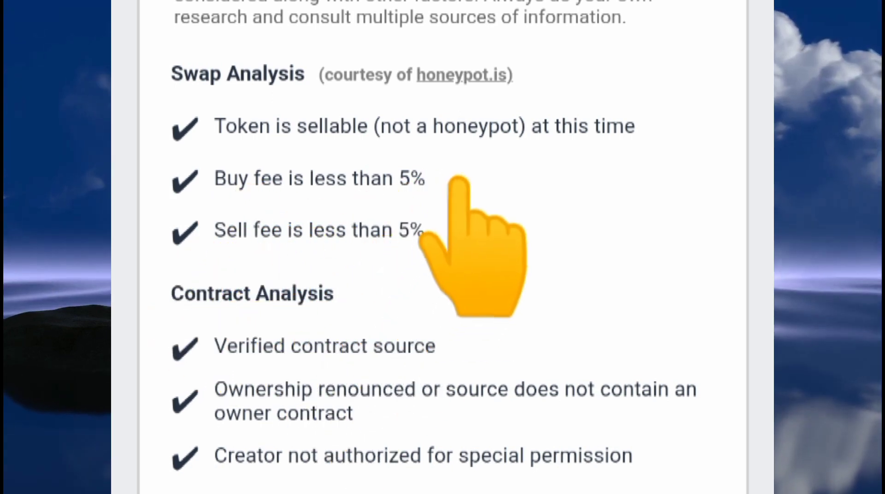
scroll("down", 3)
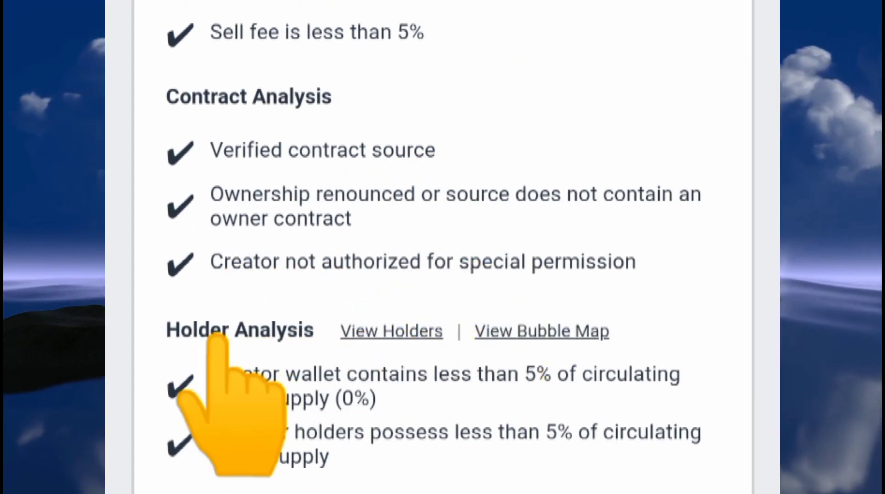
mouse_move(474, 350)
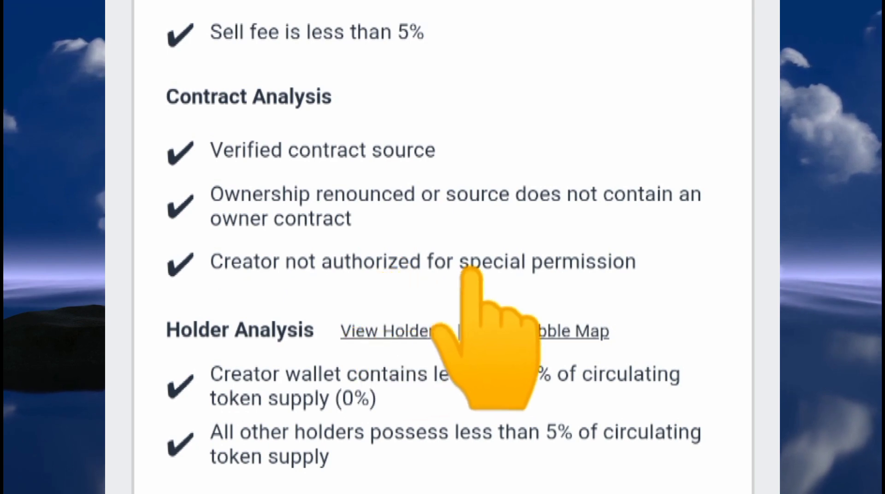
scroll("down", 3)
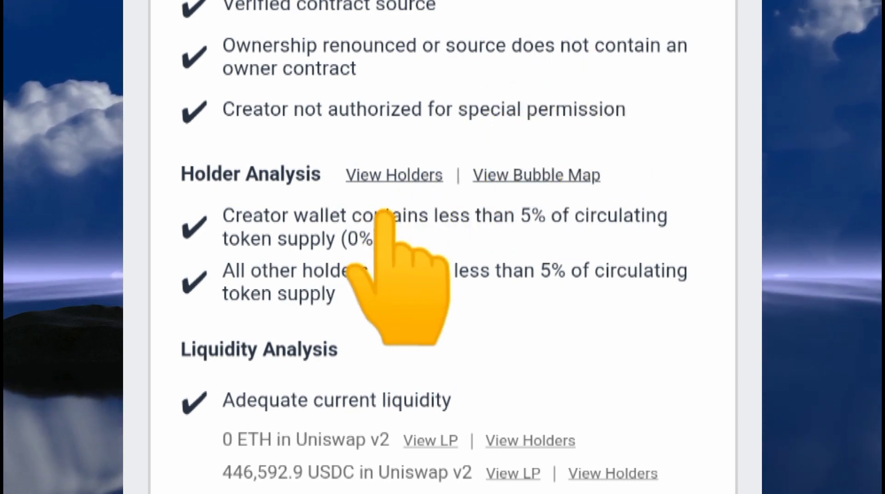
mouse_move(271, 429)
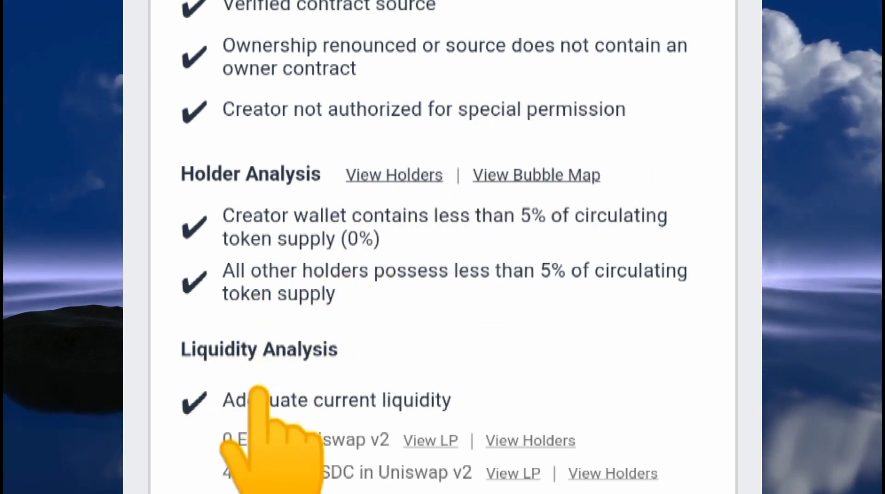
Reach the failed 95% lock check: only 94.1% locked, 89.99% in TrustSwap until 2028
scroll("down", 3)
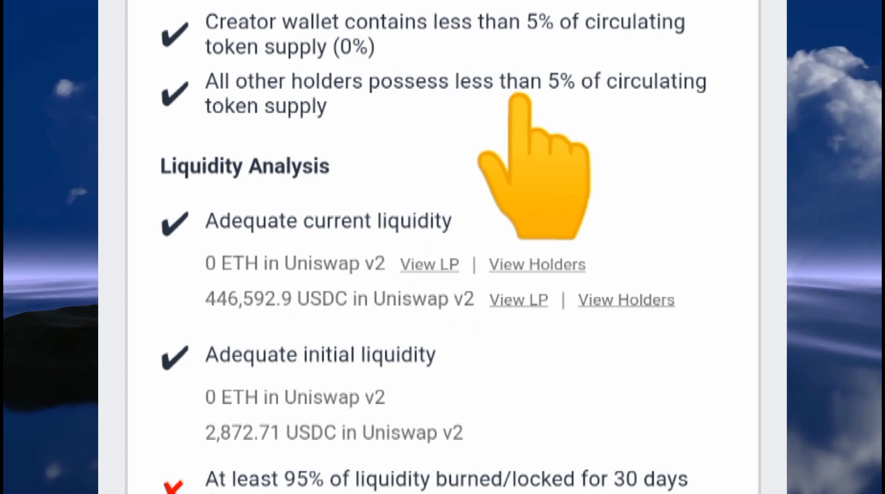
mouse_move(400, 181)
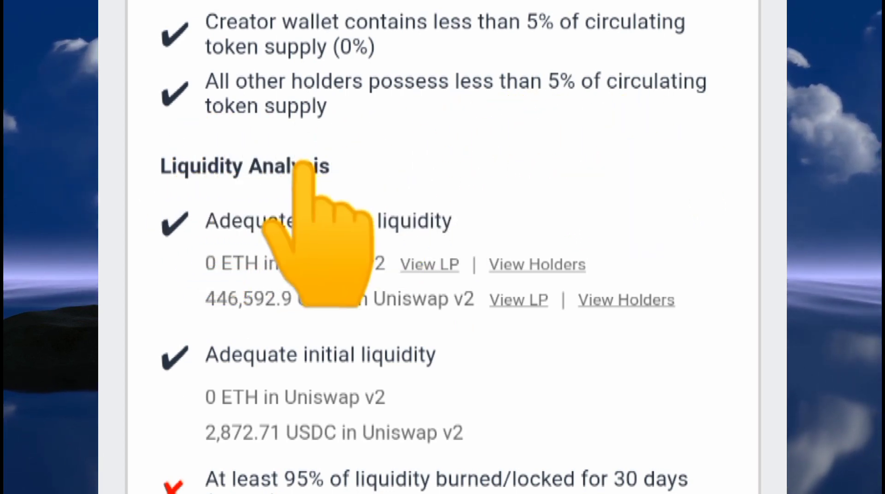
scroll("down", 3)
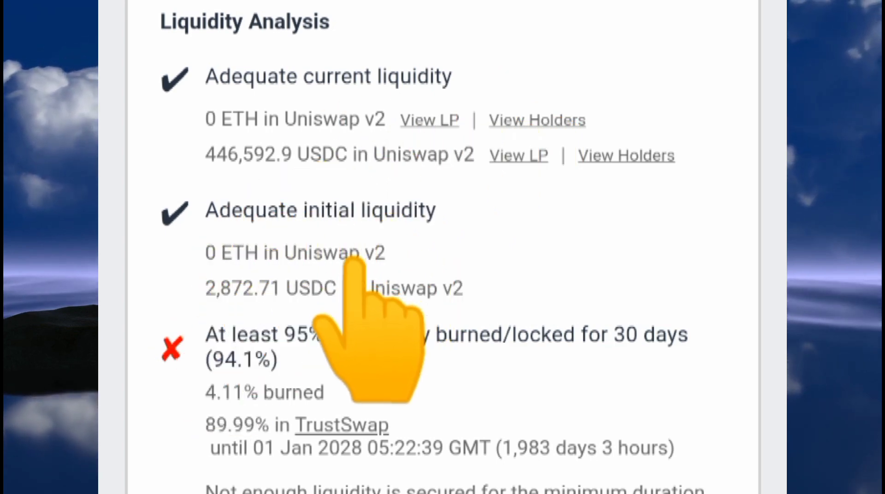
scroll("down", 3)
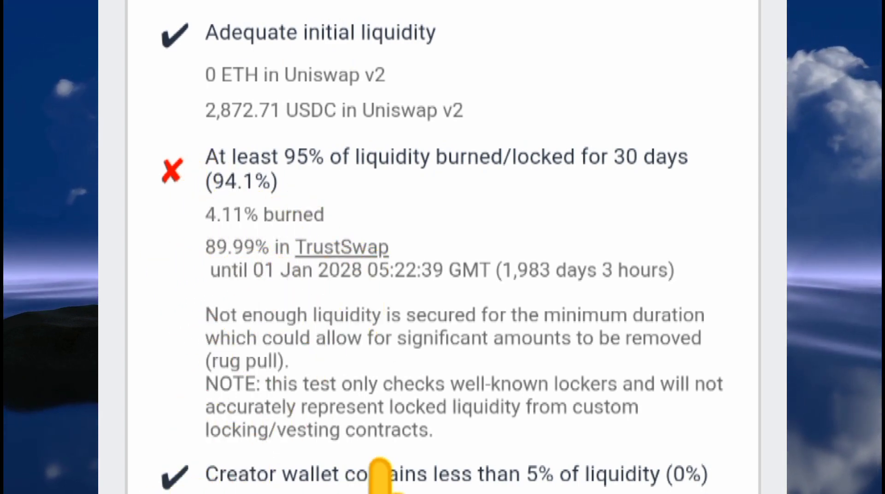
mouse_move(620, 464)
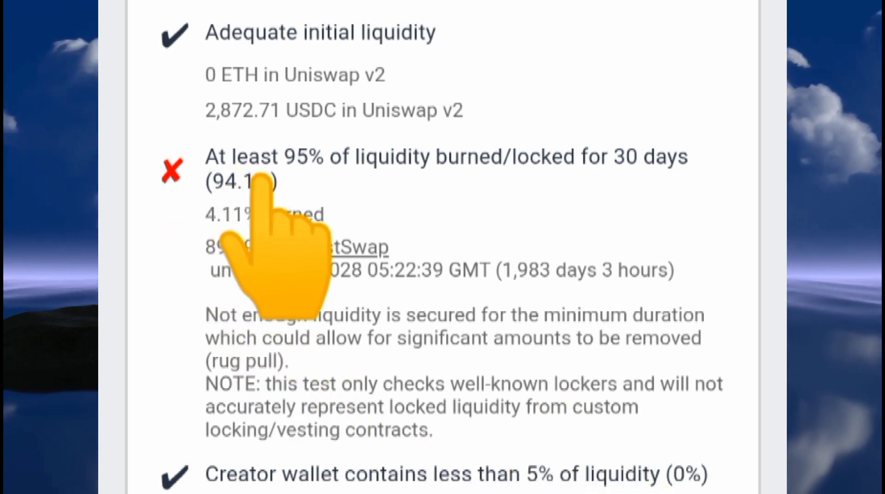
mouse_move(508, 254)
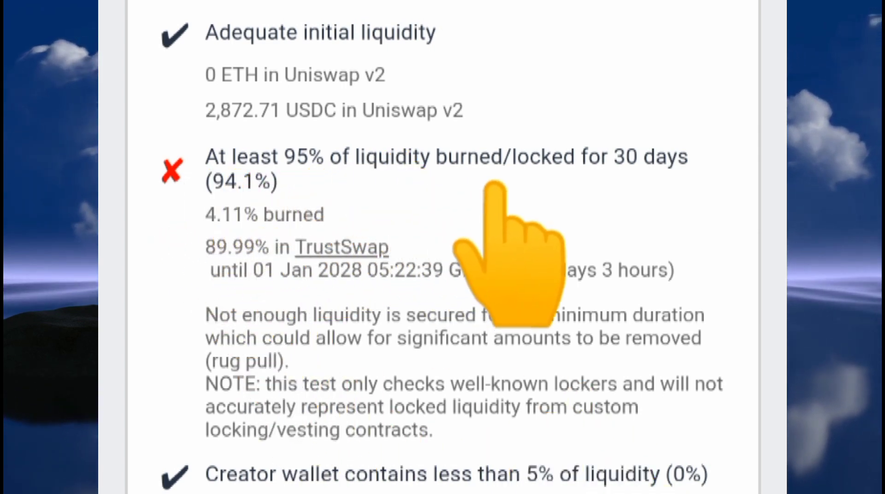
mouse_move(259, 271)
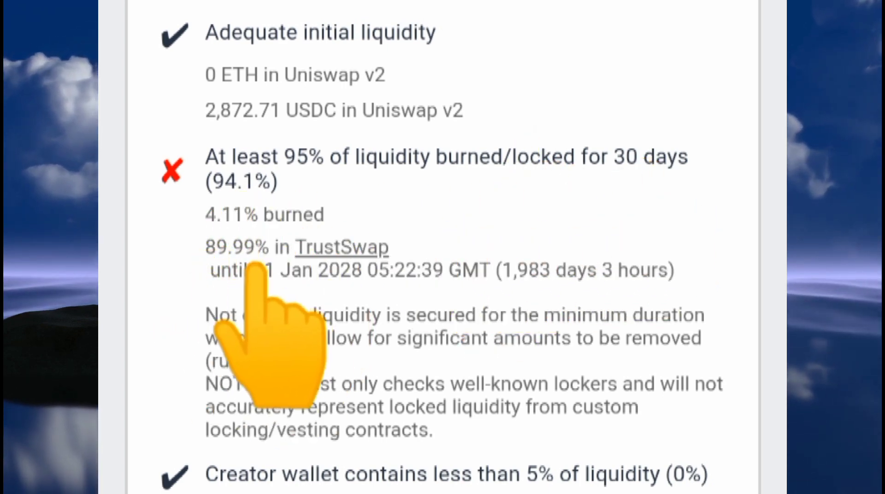
mouse_move(468, 243)
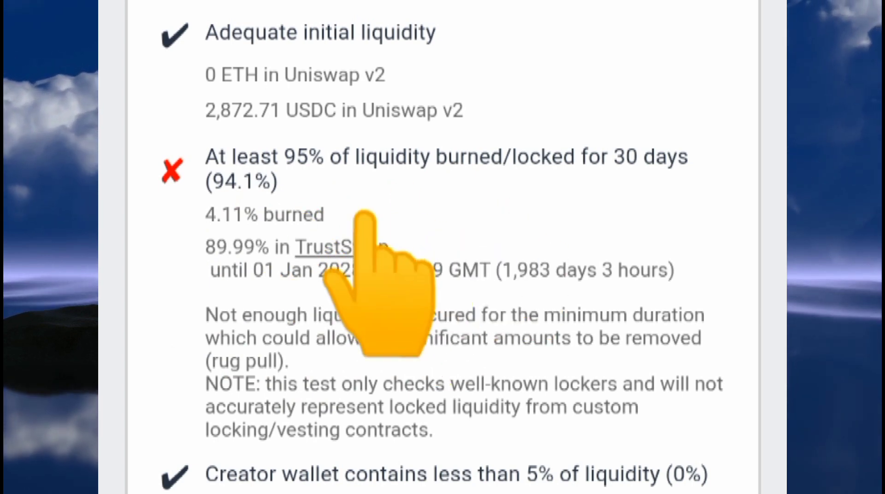
mouse_move(610, 243)
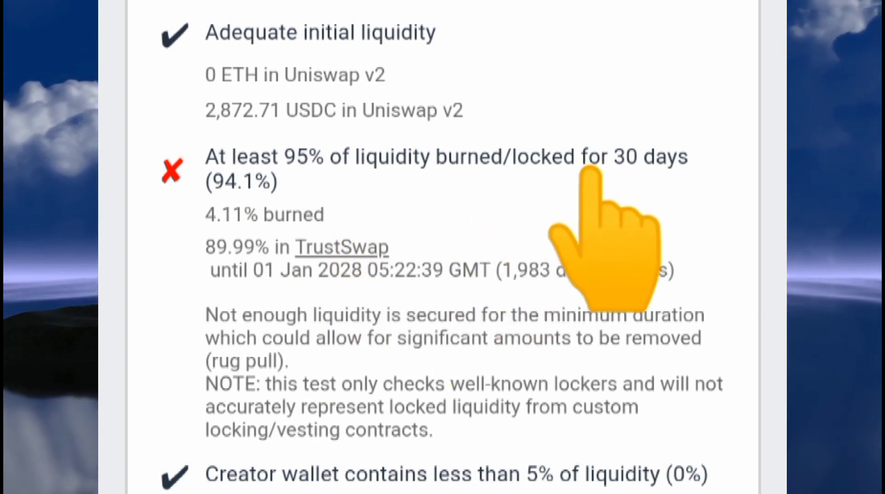
Scroll up to the 97/100 Summary and Swap Analysis, then back to Contract Analysis
scroll("down", 3)
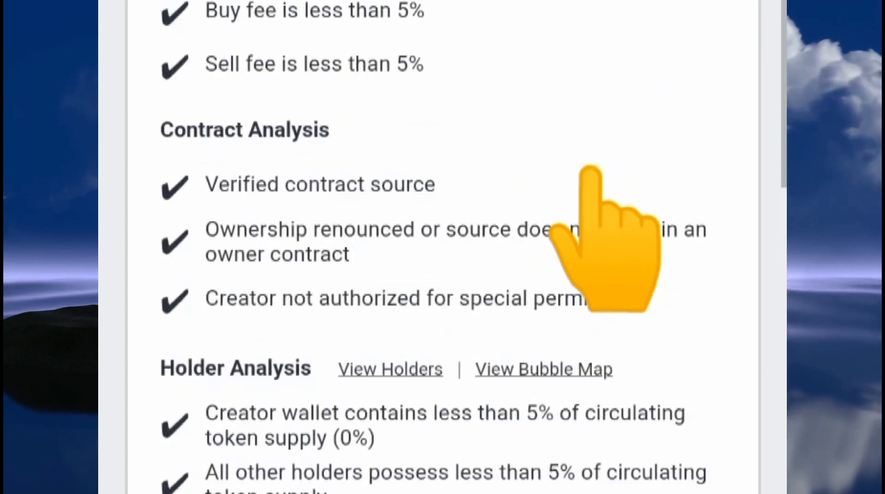
scroll("up", 3)
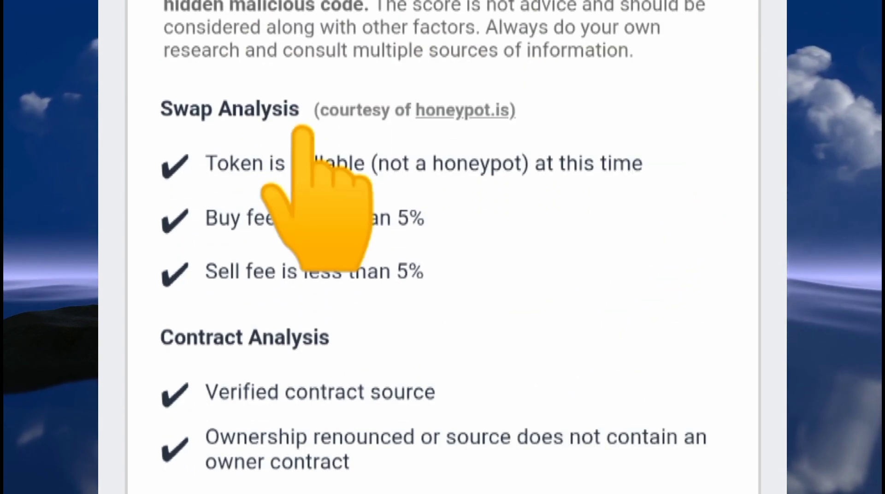
scroll("up", 3)
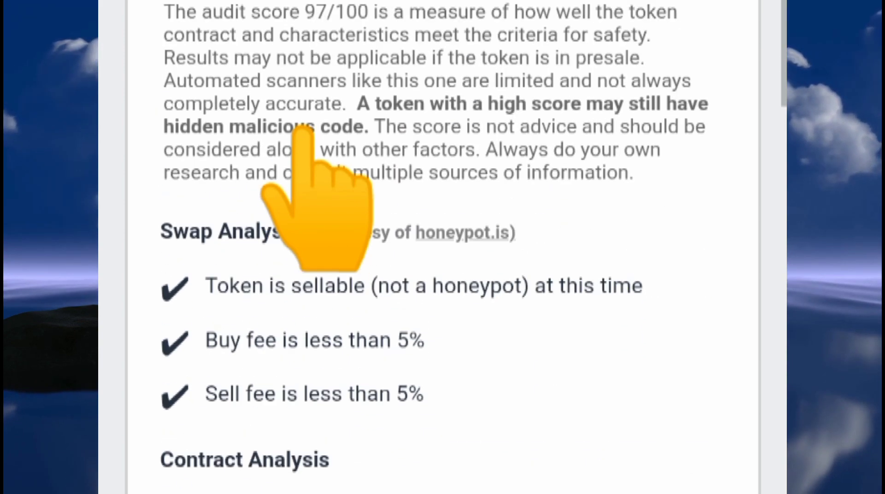
scroll("up", 3)
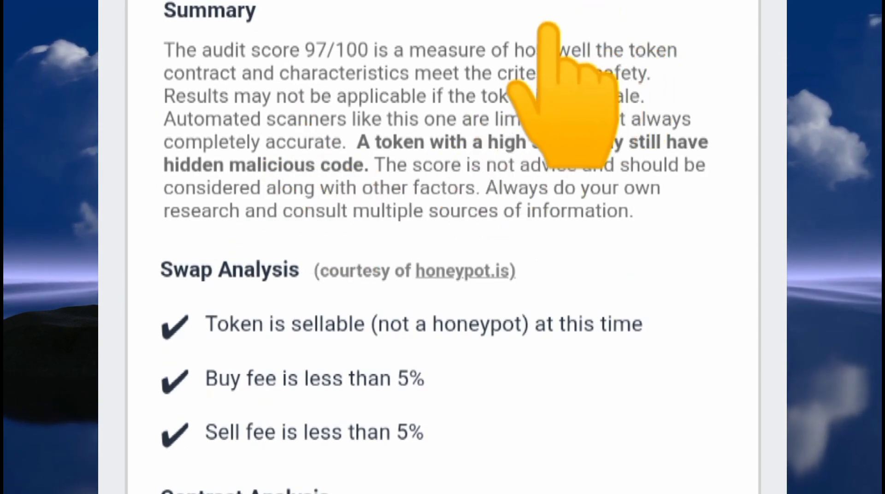
mouse_move(440, 356)
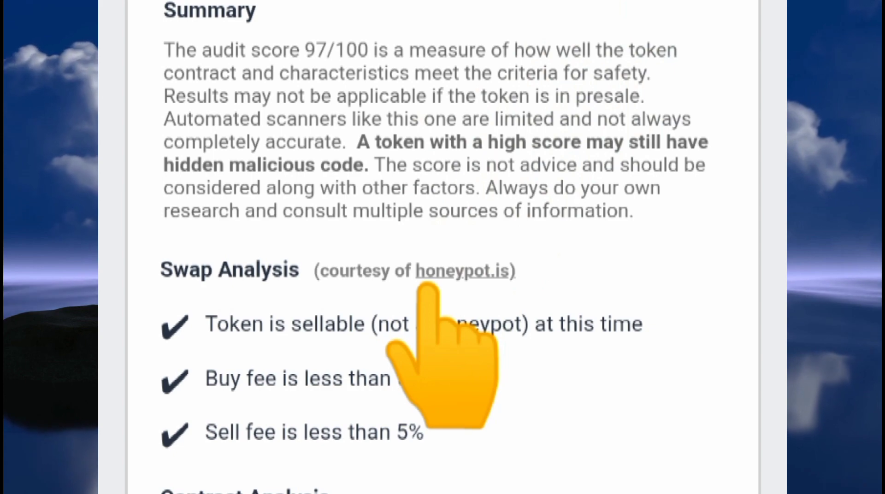
scroll("down", 3)
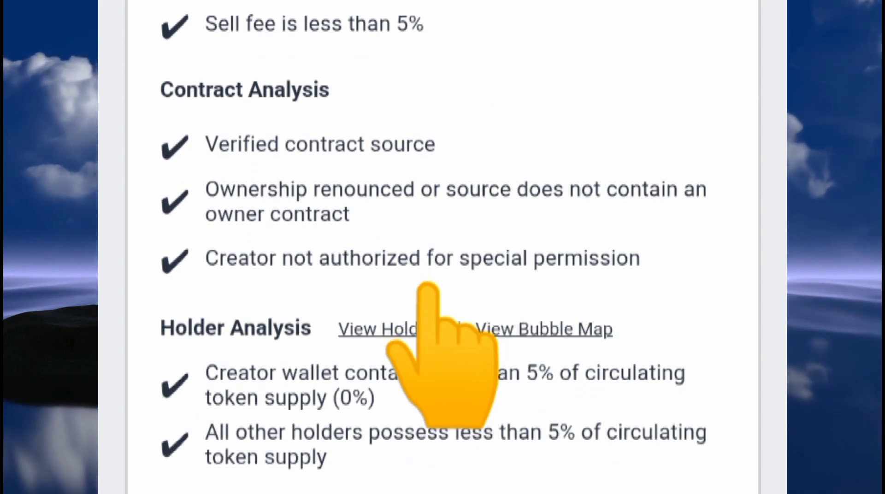
scroll("up", 3)
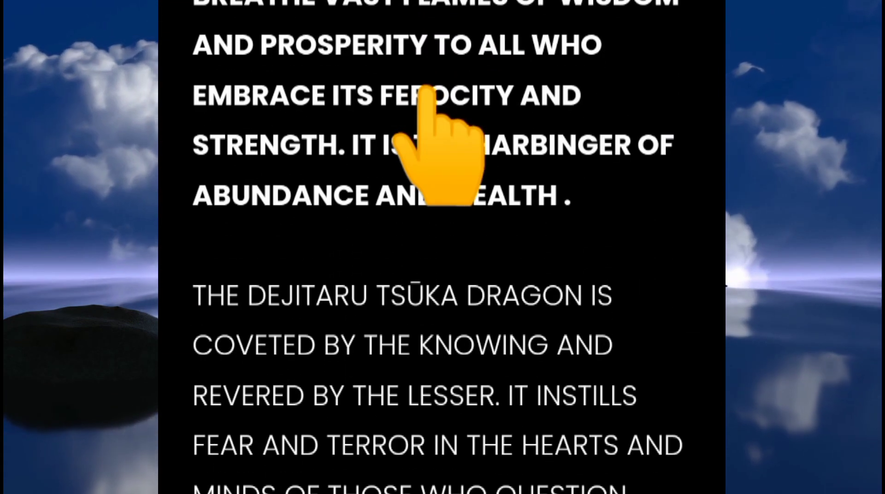
Scroll the Dejitaru Tsuka homepage lore down to the closing URULOKI quote
scroll("up", 3)
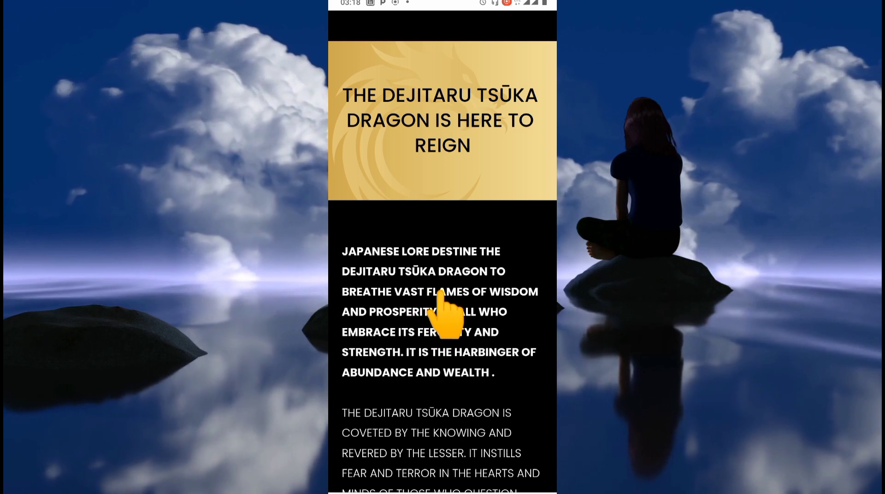
scroll("down", 3)
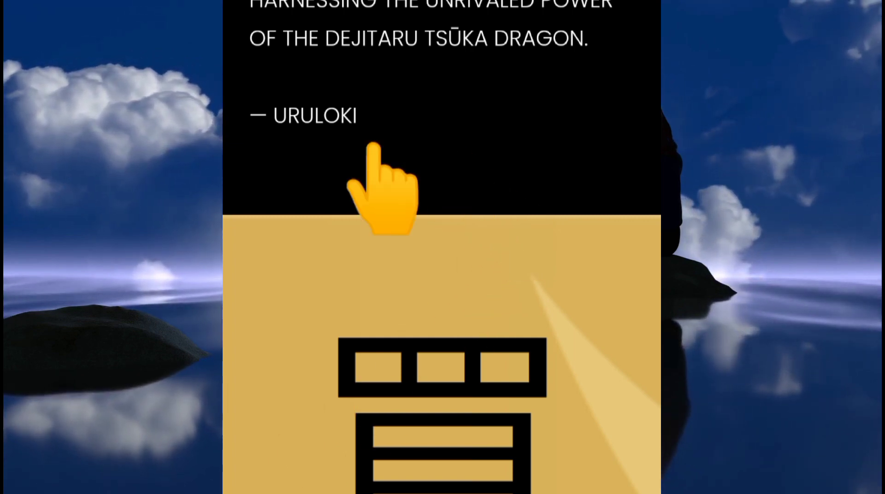
mouse_move(392, 234)
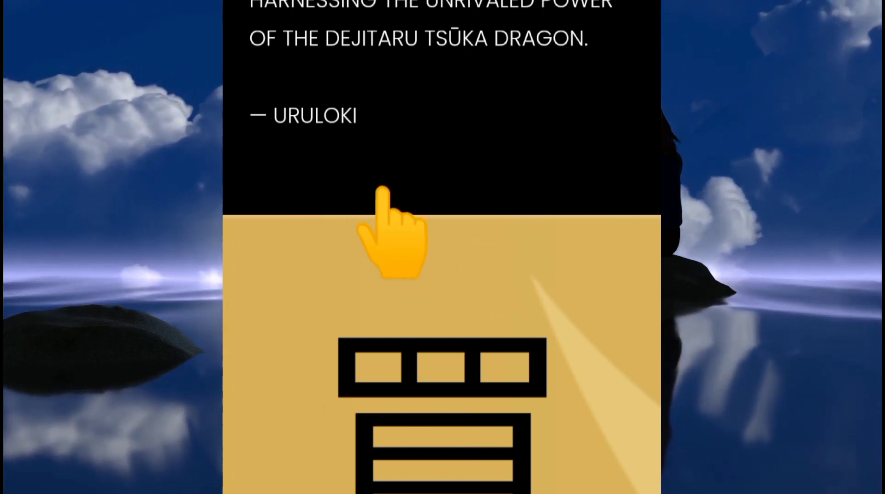
mouse_move(330, 367)
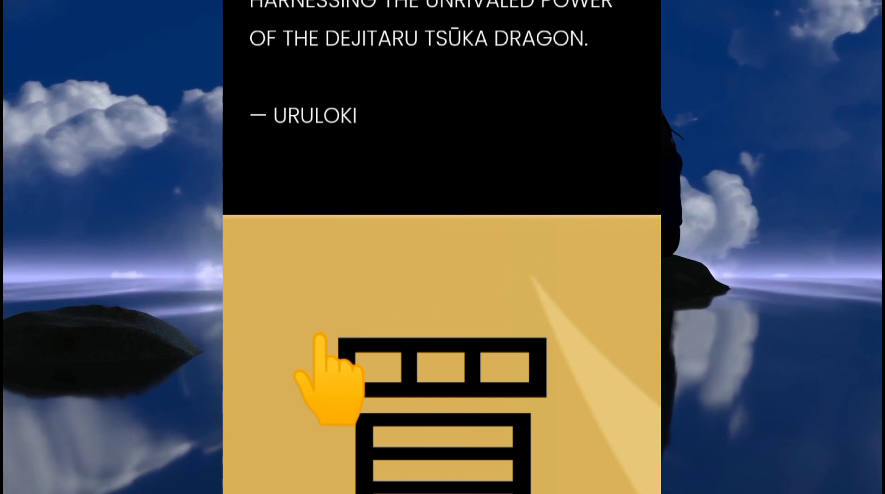